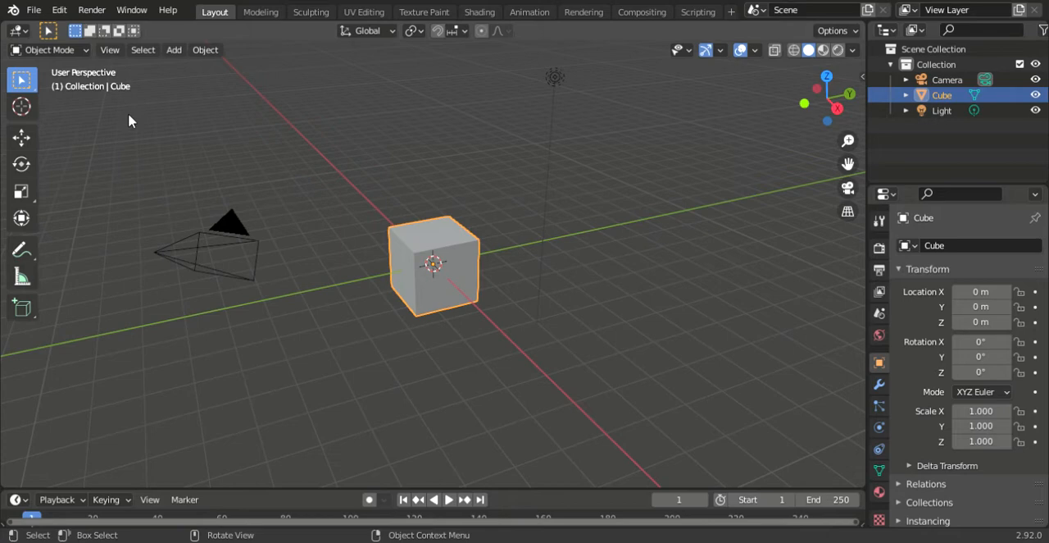
mouse_move(333, 149)
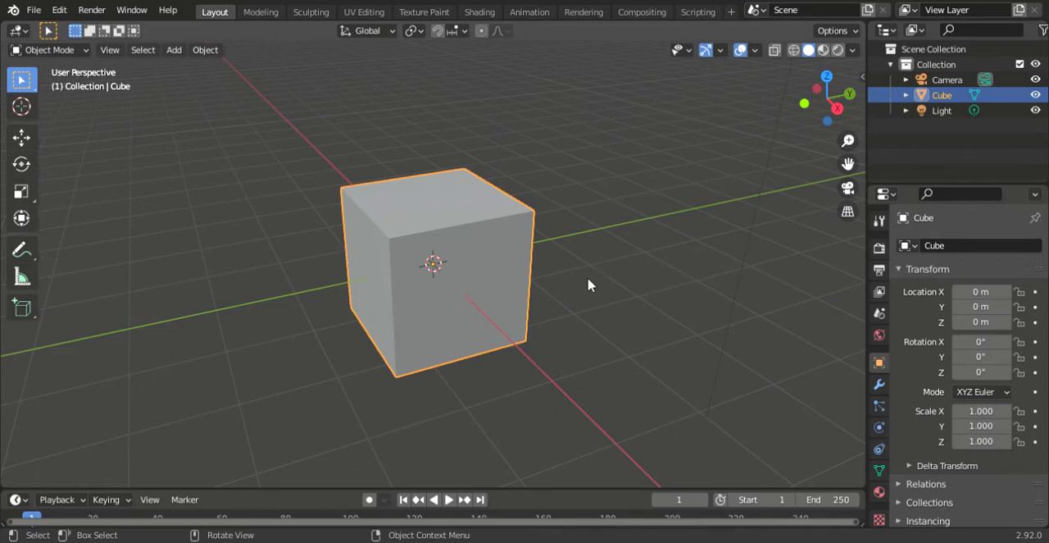
mouse_move(338, 226)
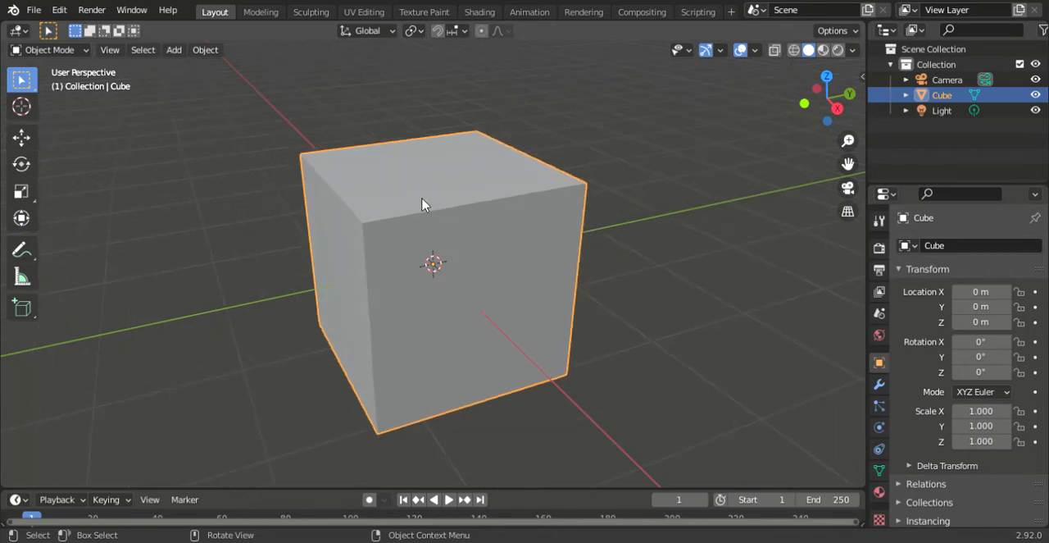
mouse_move(157, 66)
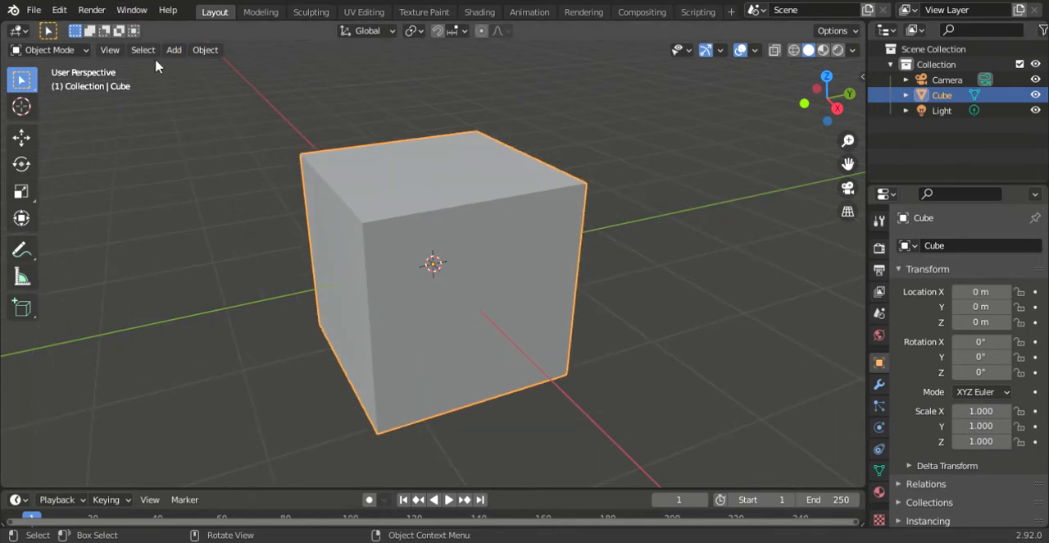
mouse_move(248, 214)
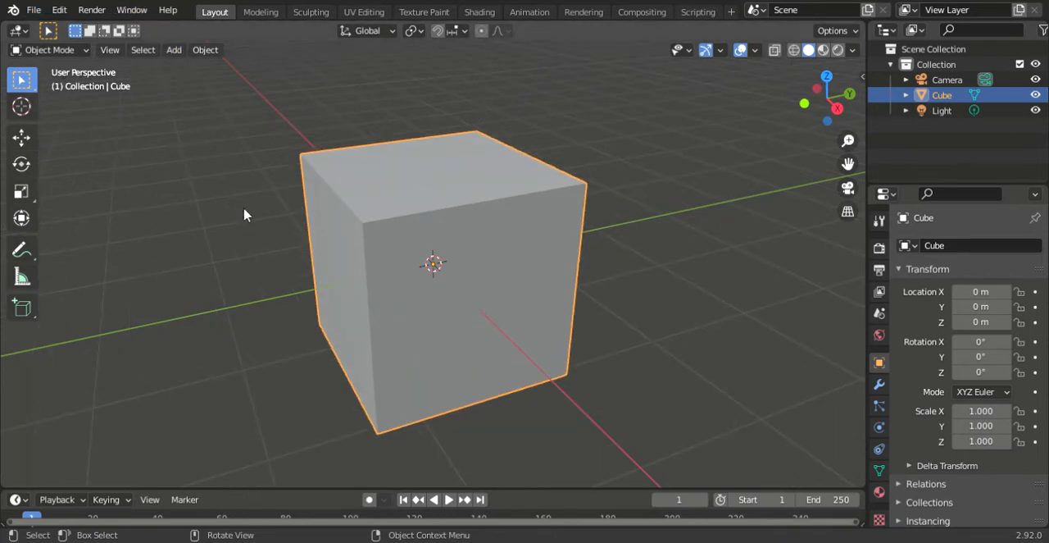
- Enter Edit Mode on the cube and undo a trial move and rotation of it
drag(246, 214, 591, 259)
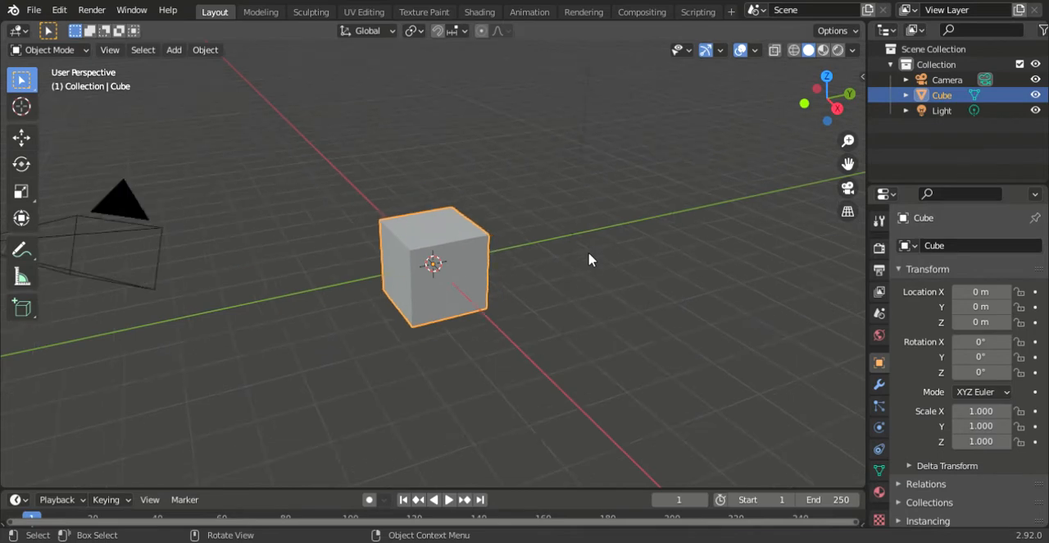
drag(591, 263, 574, 262)
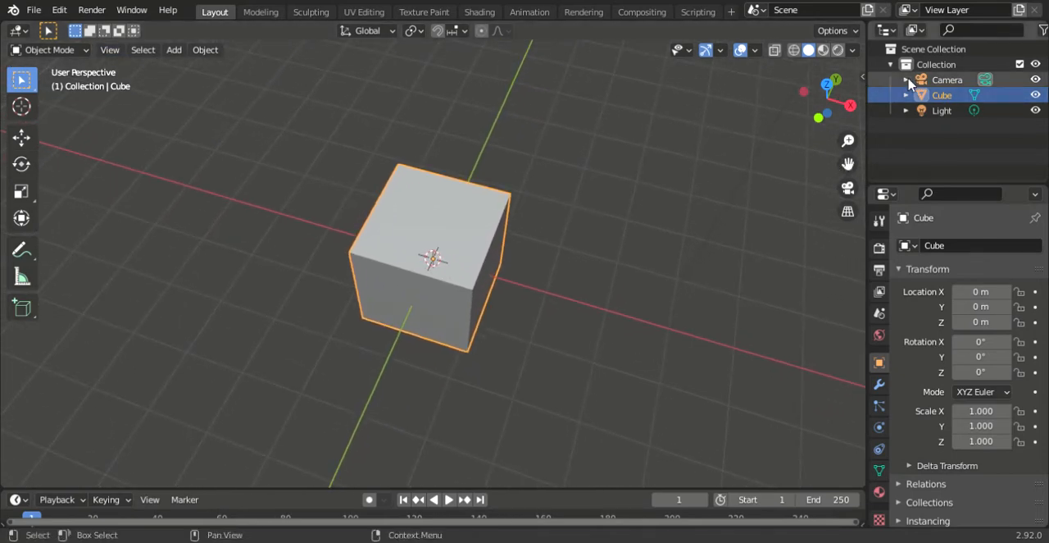
click(850, 105)
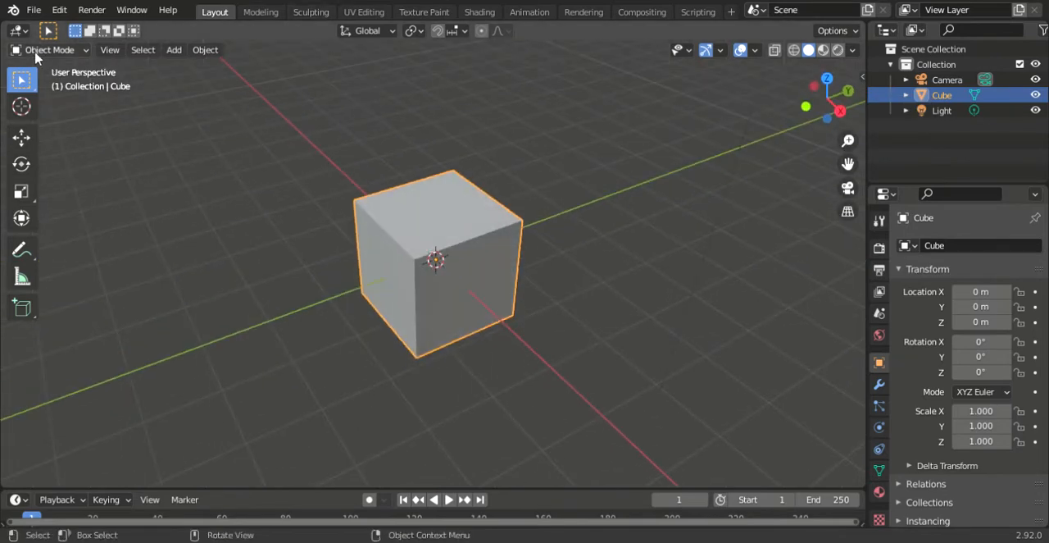
key(Tab)
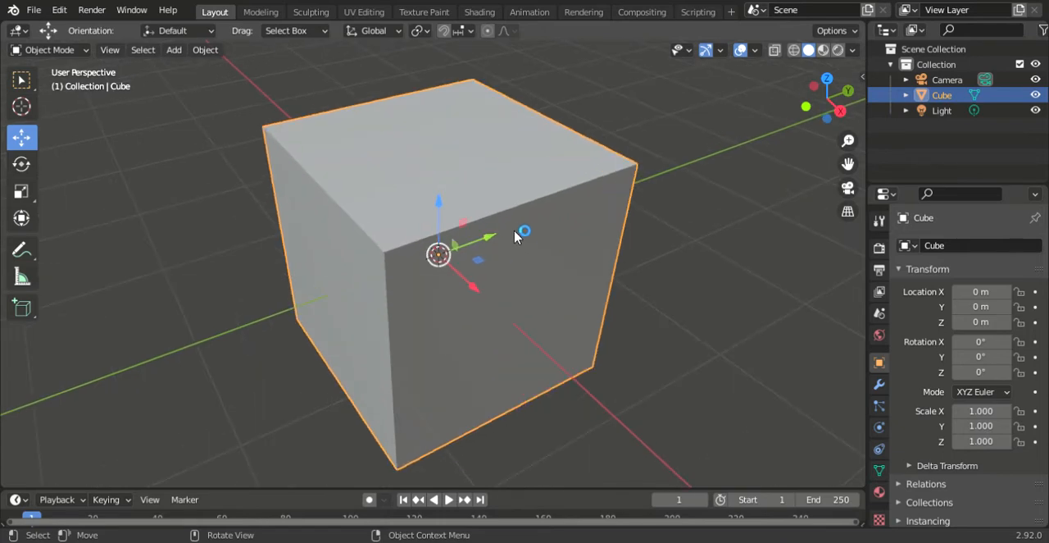
key(g)
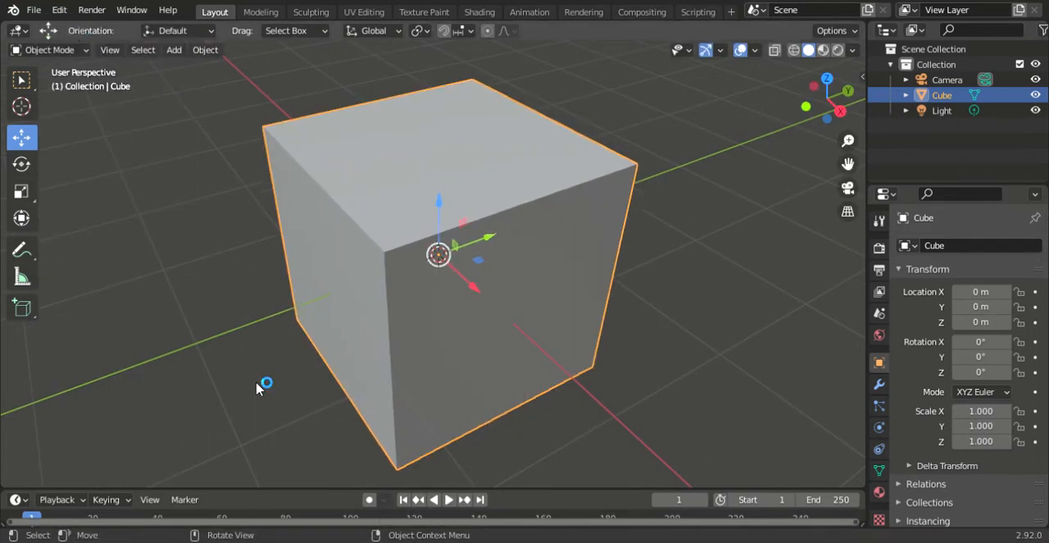
click(22, 164)
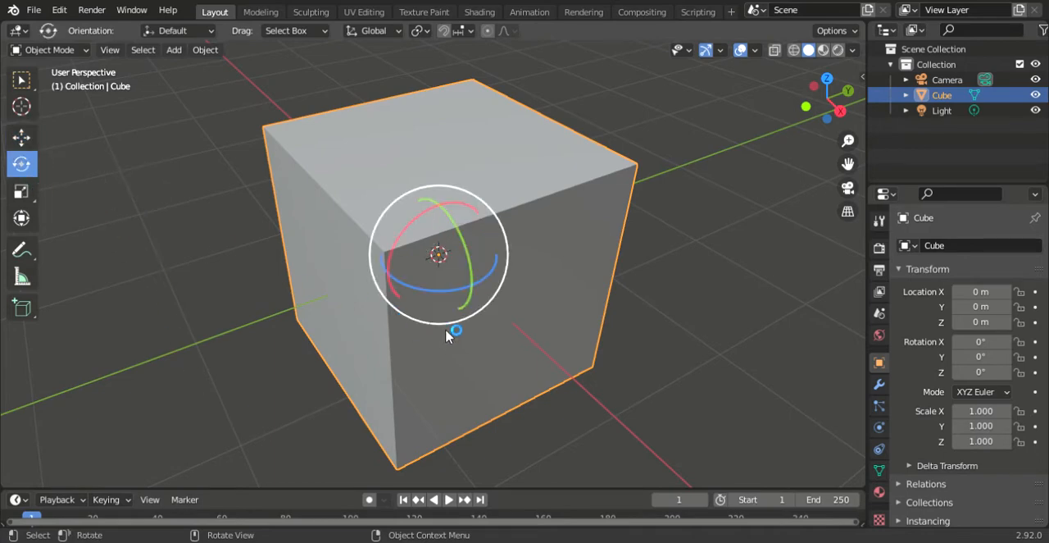
click(59, 10)
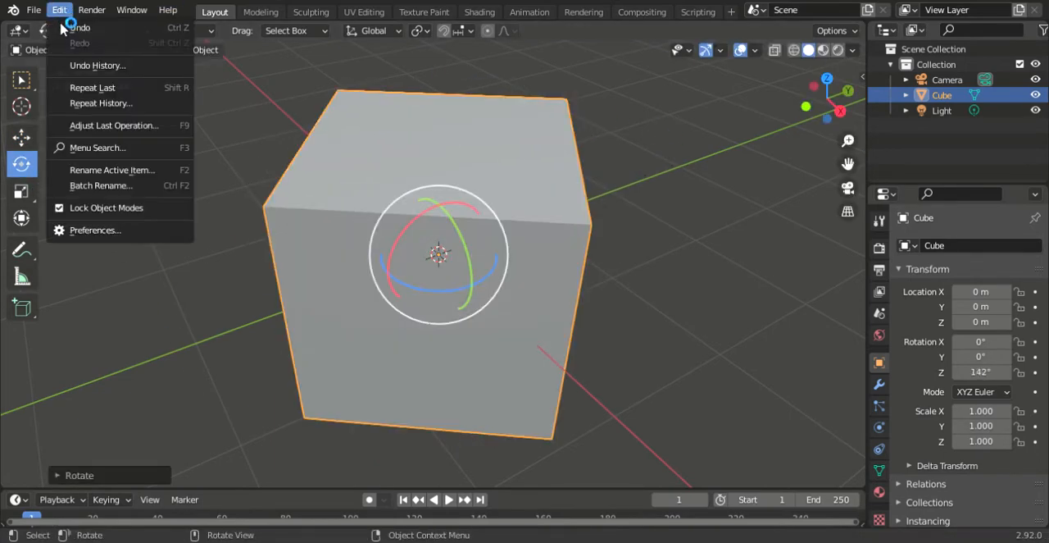
click(78, 26)
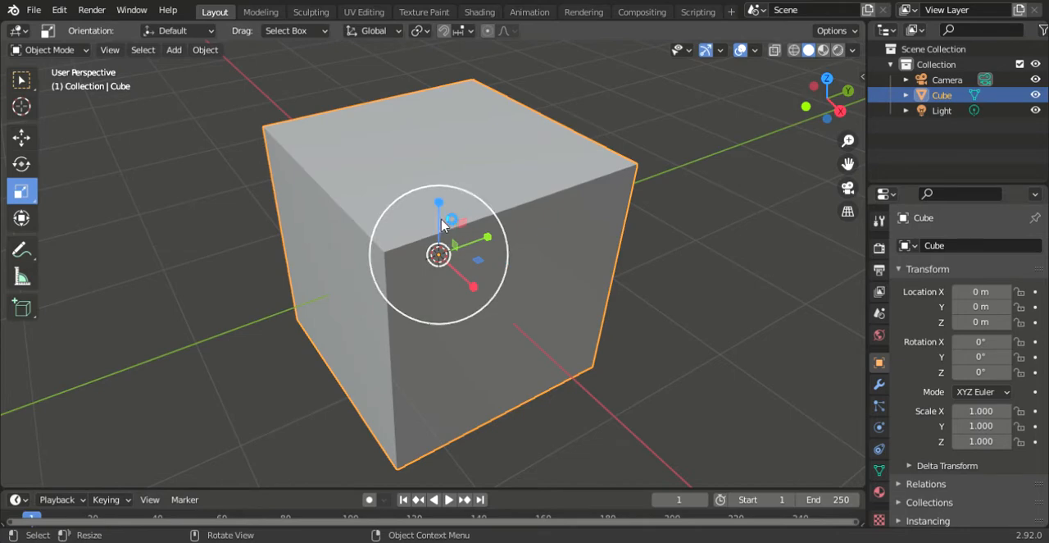
- Try and undo stretching and scaling the cube, leaving it unchanged in Right Orthographic view
click(59, 10)
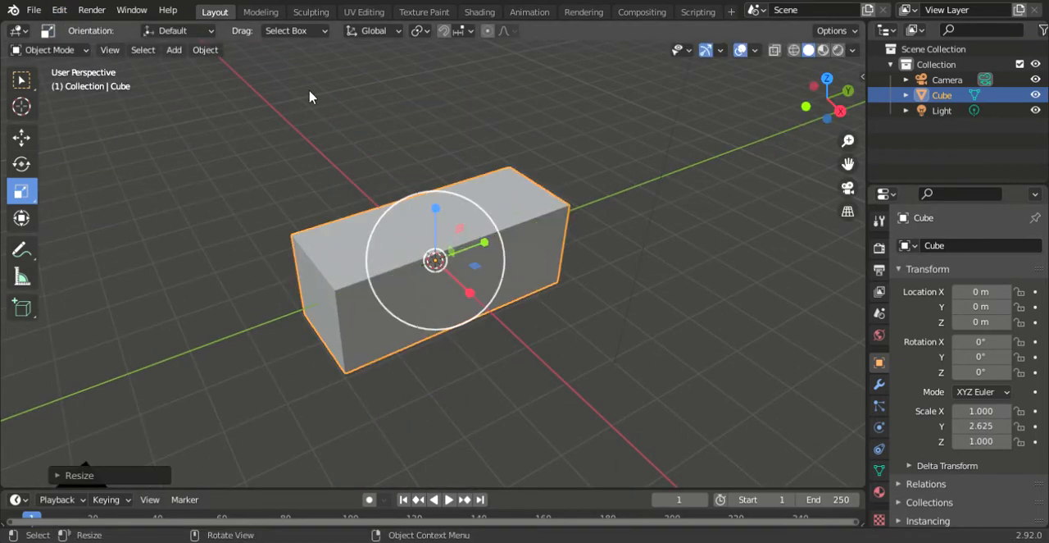
click(59, 10)
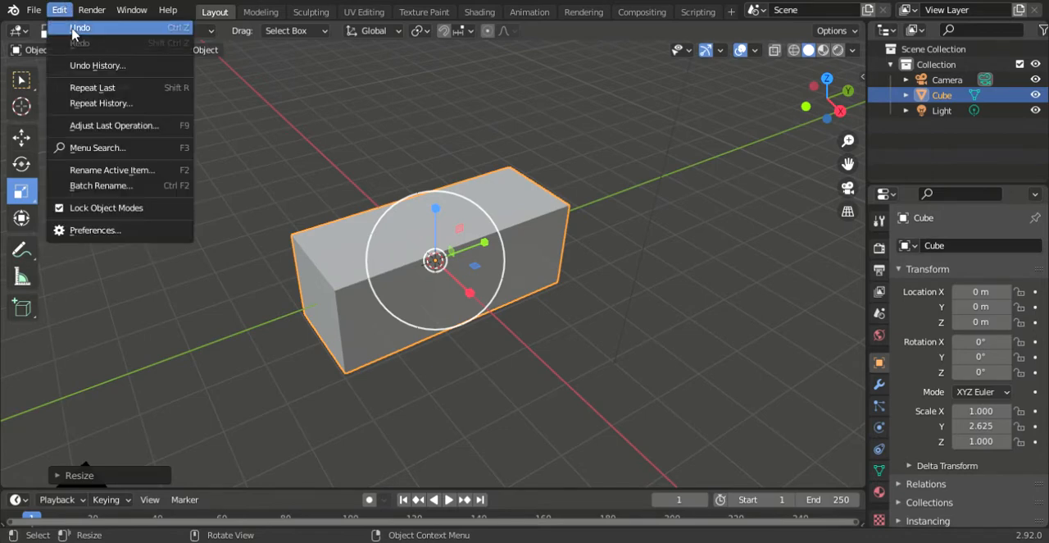
click(80, 26)
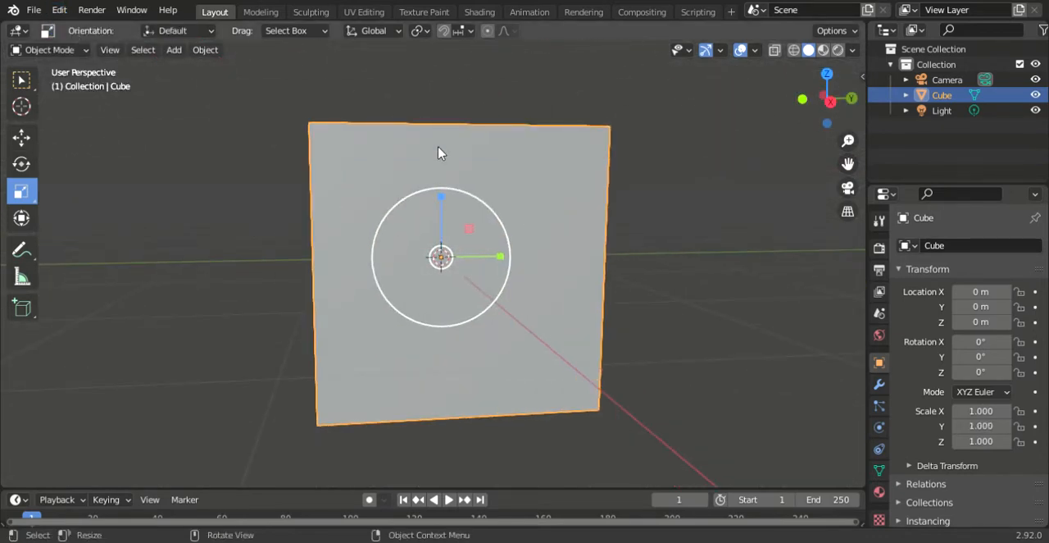
key(s)
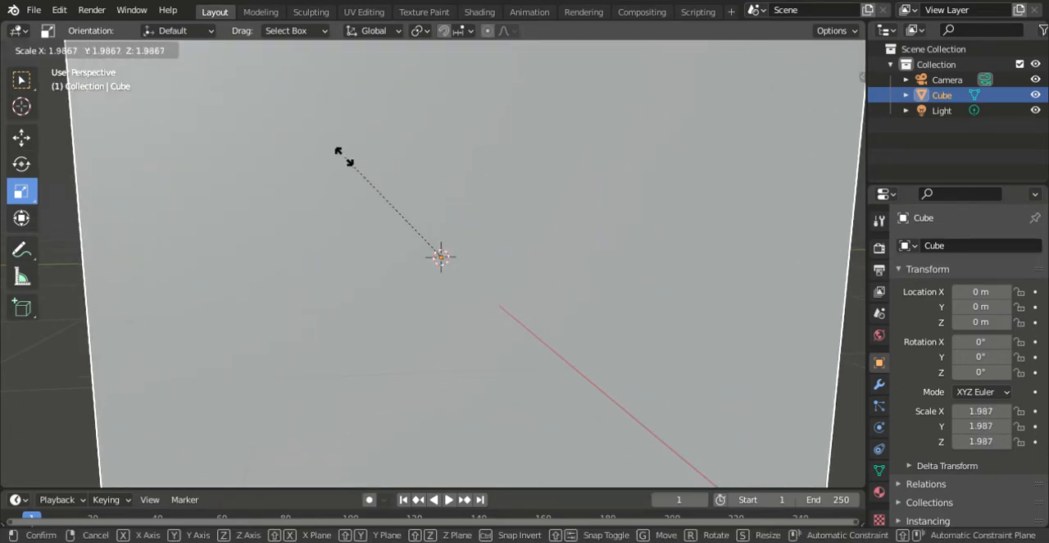
click(441, 256)
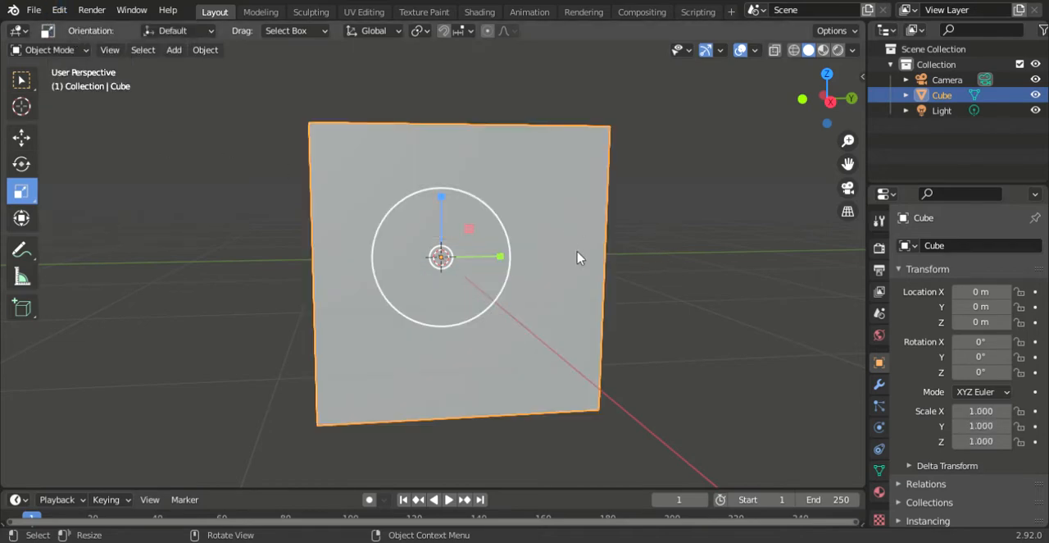
key(s)
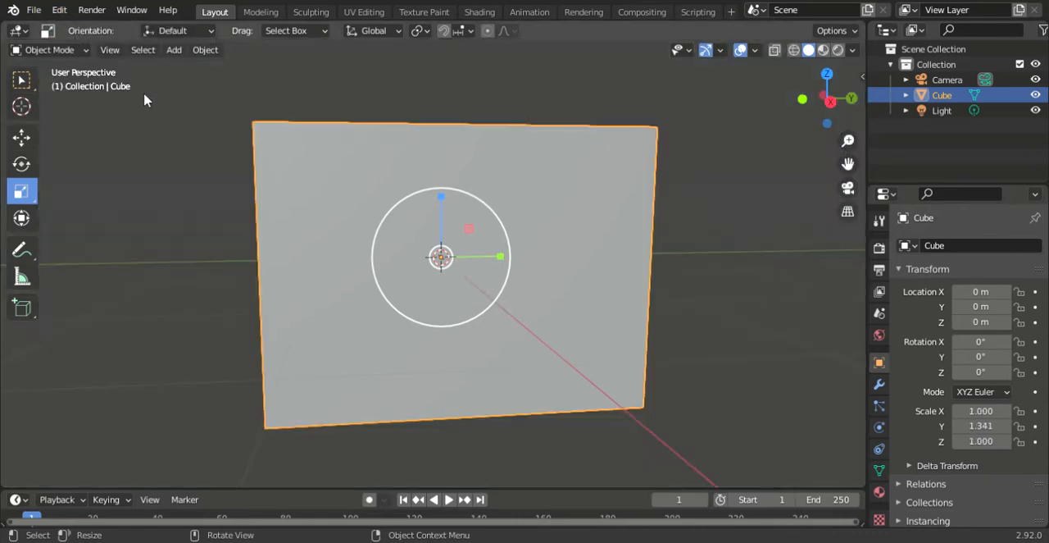
click(59, 10)
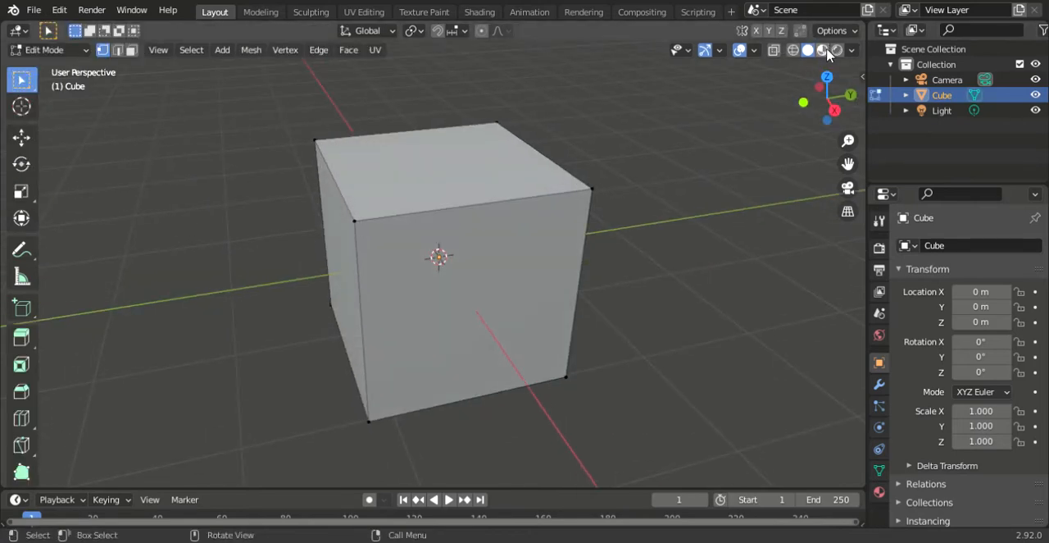
click(823, 49)
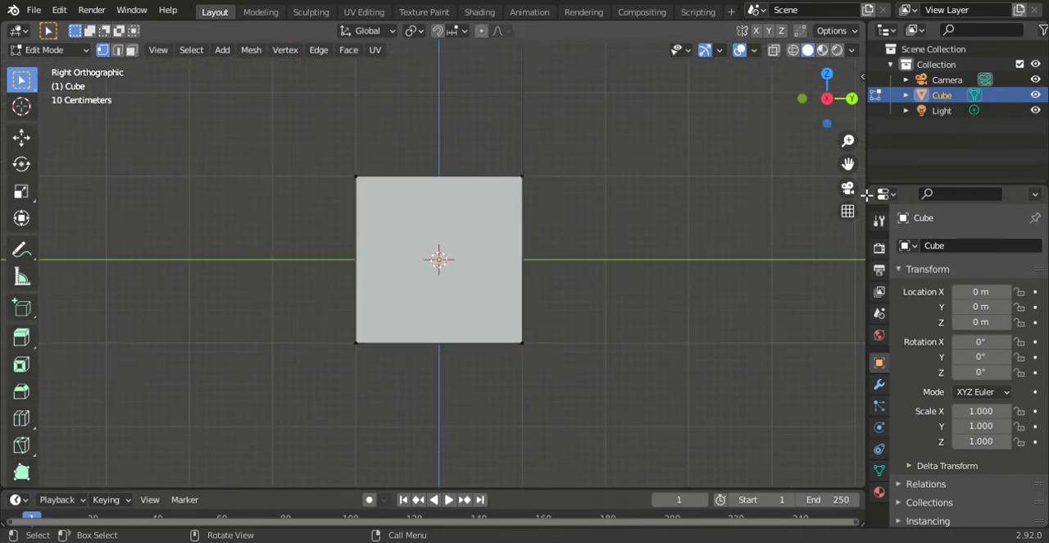
mouse_move(774, 49)
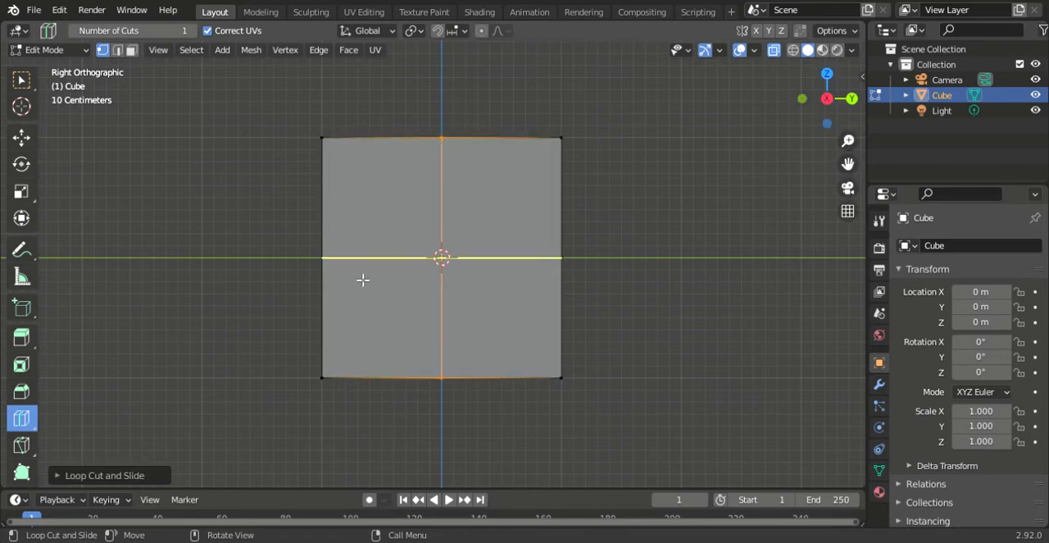
mouse_move(833, 125)
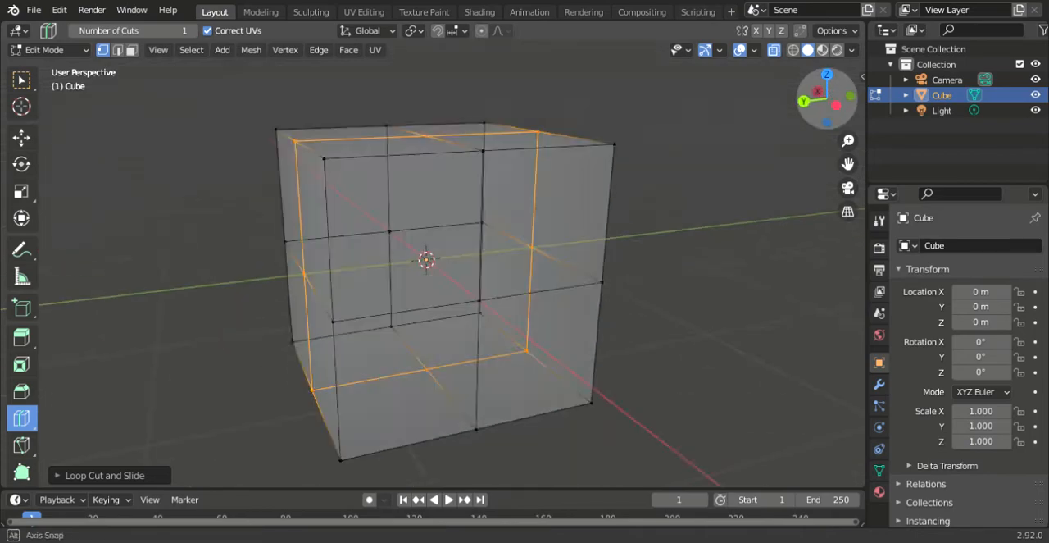
- Return to Right view after loop-cutting the cube through its middle
click(827, 98)
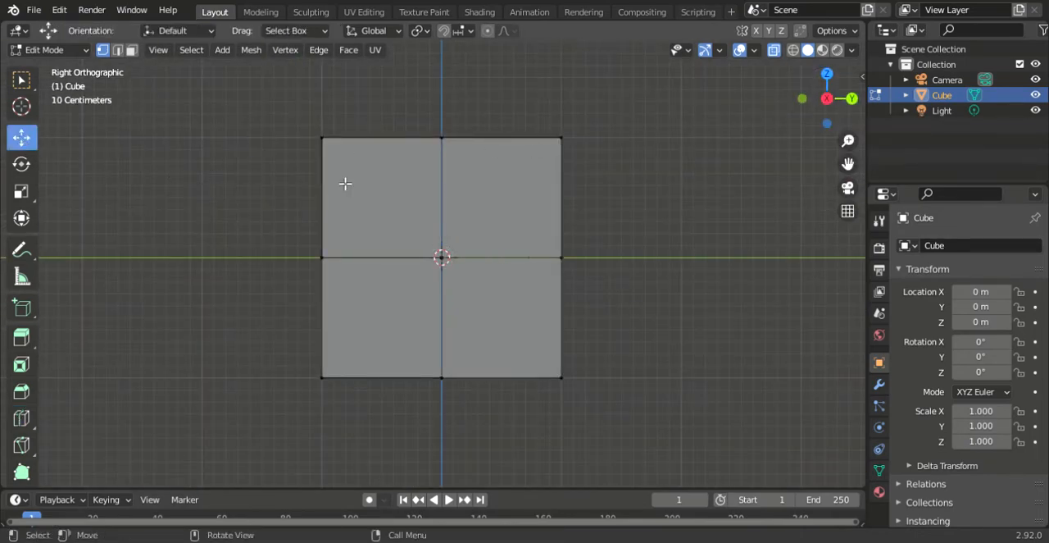
mouse_move(93, 134)
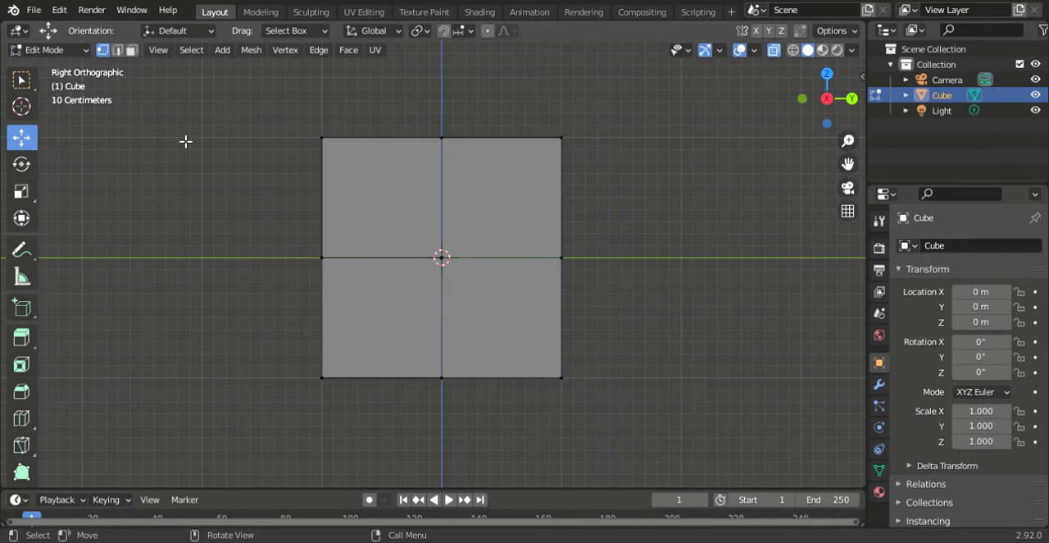
mouse_move(23, 137)
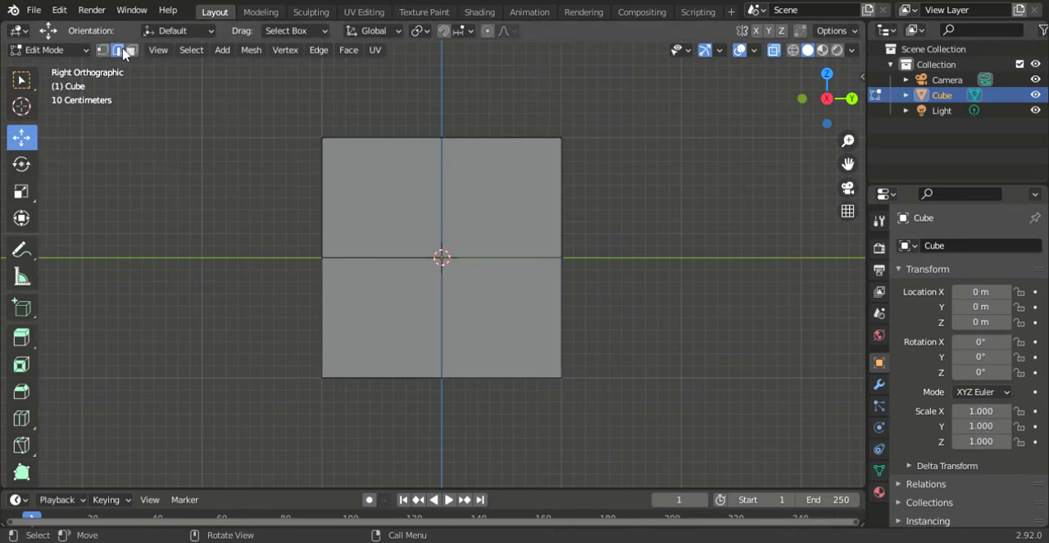
- In vertex select, G-move each outer corner inward so the side profile becomes an octagon
click(118, 49)
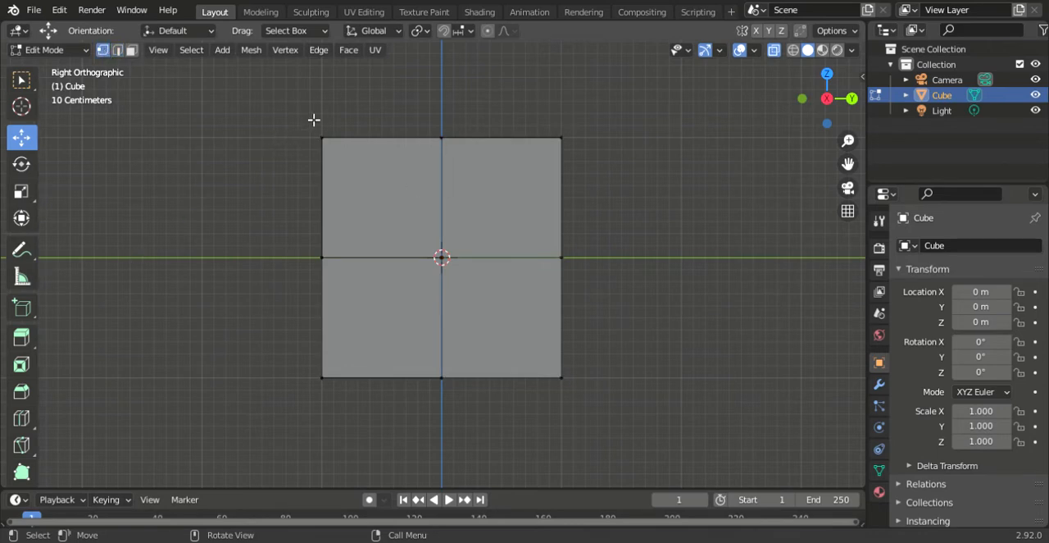
click(322, 138)
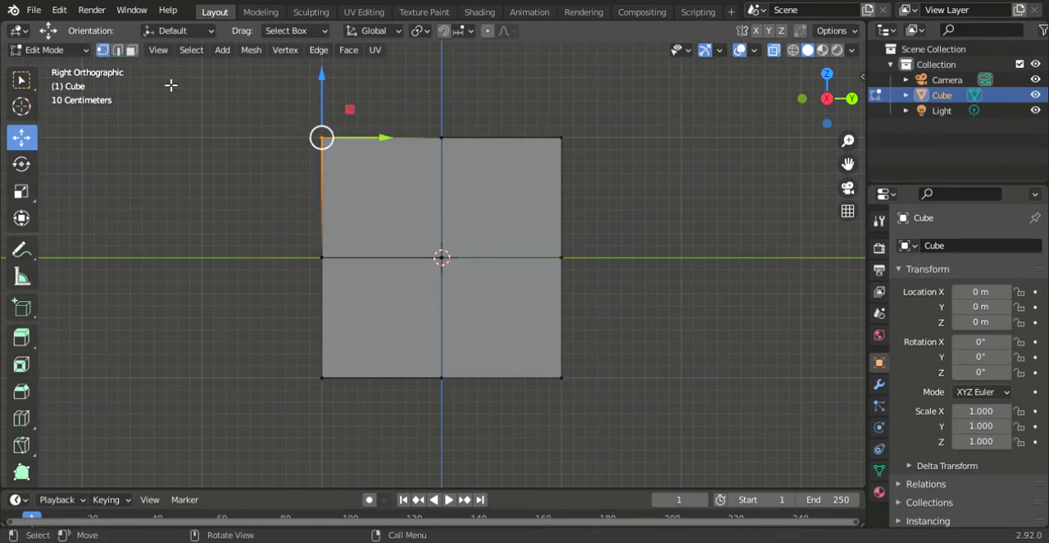
mouse_move(131, 49)
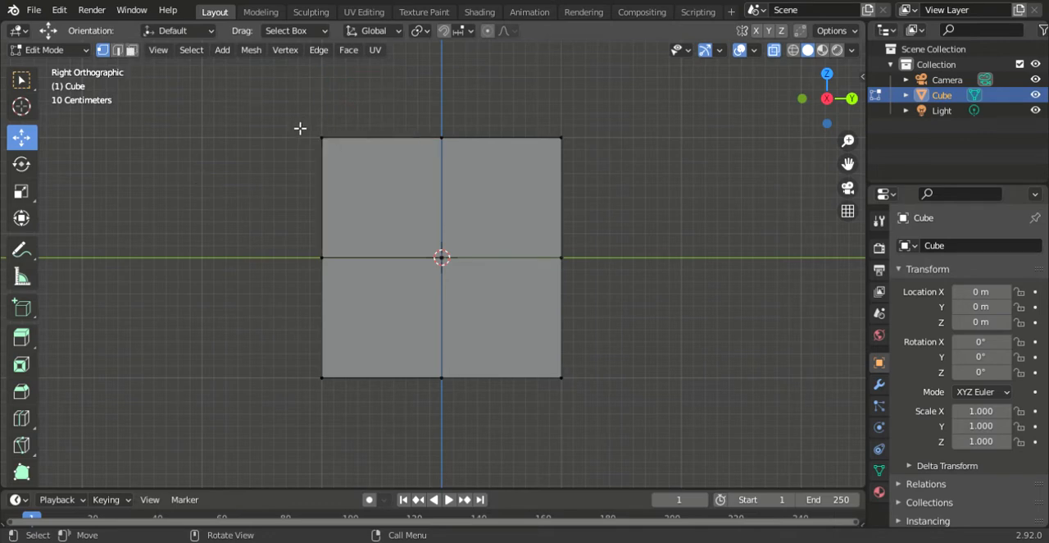
click(321, 138)
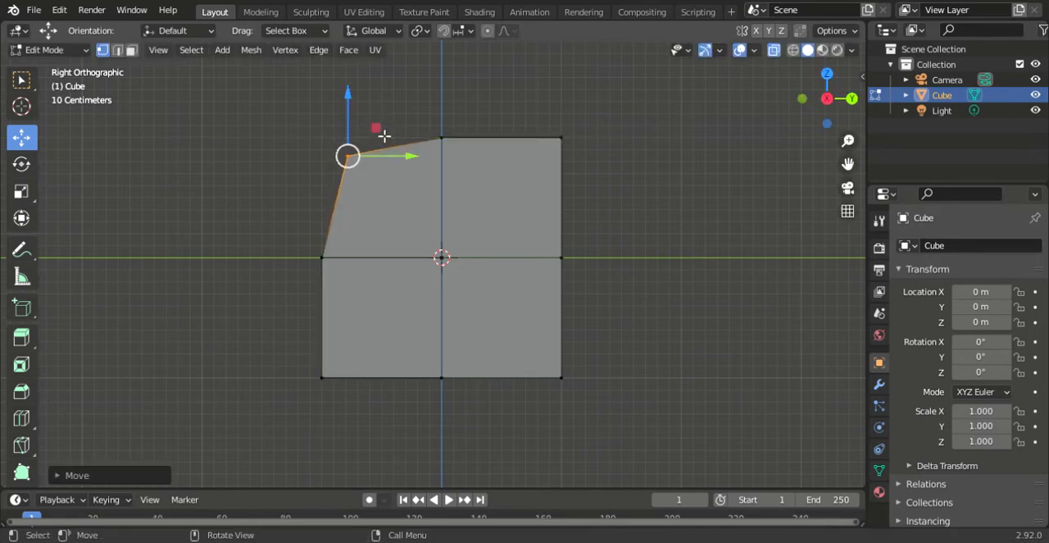
drag(549, 111, 605, 200)
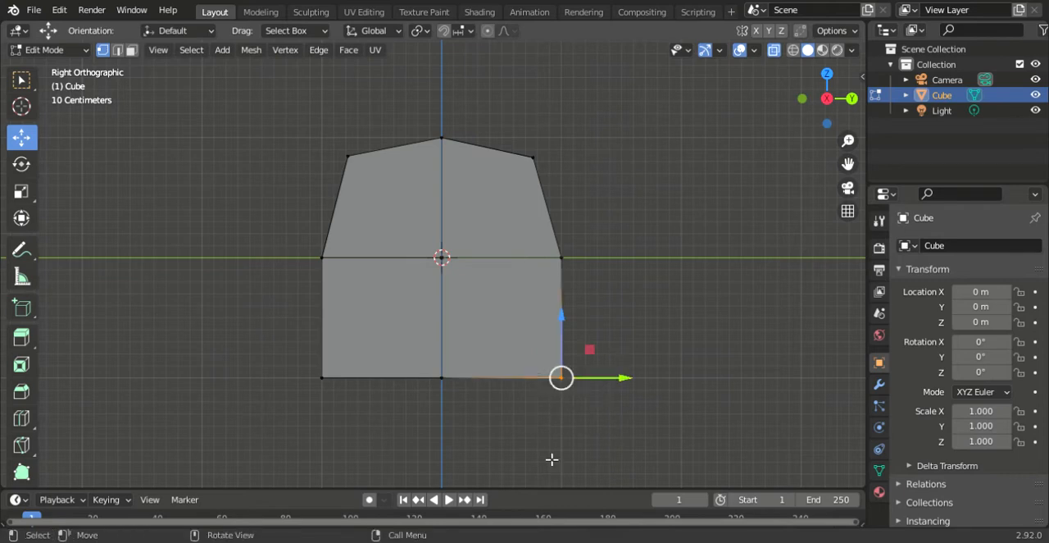
drag(561, 377, 561, 344)
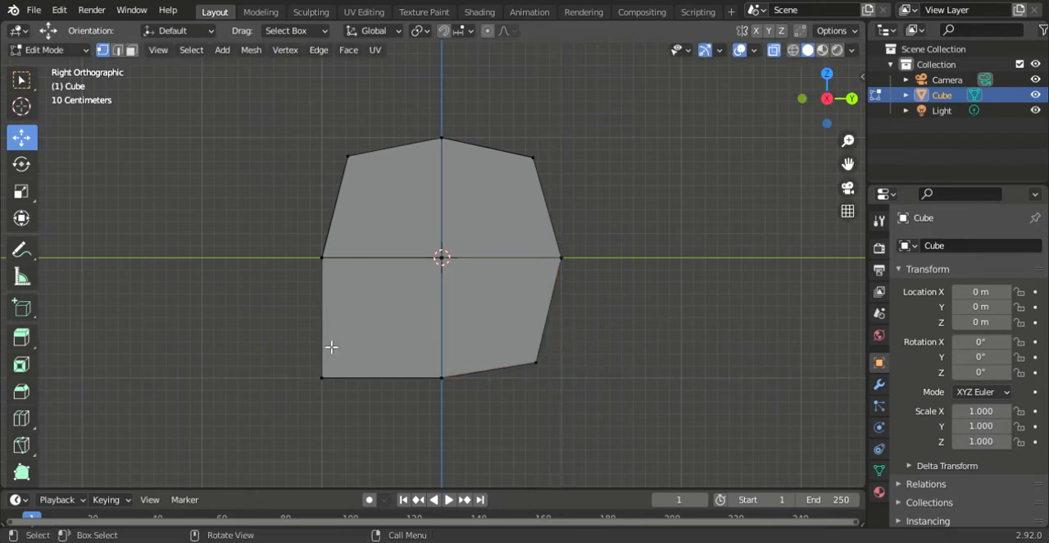
key(g)
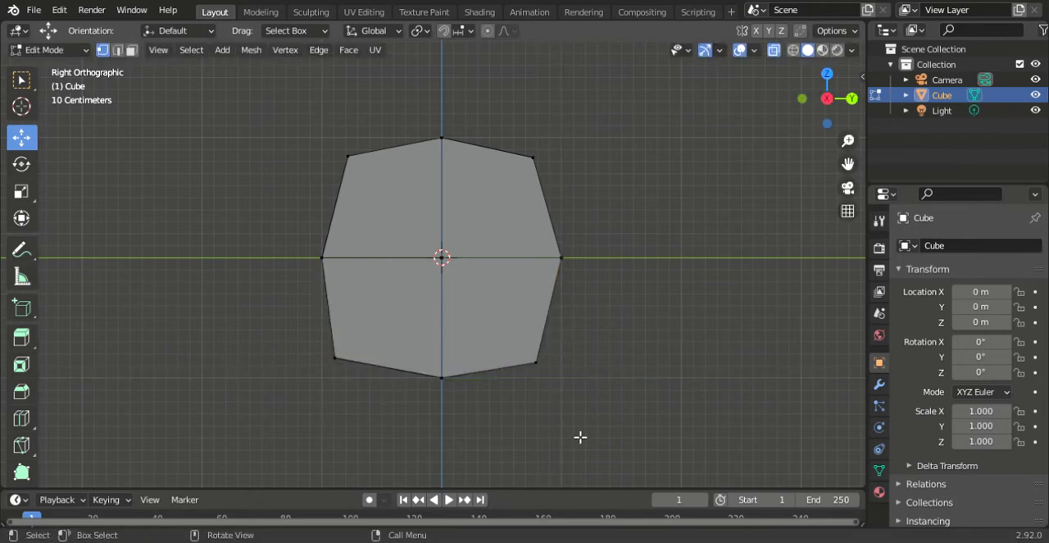
click(334, 357)
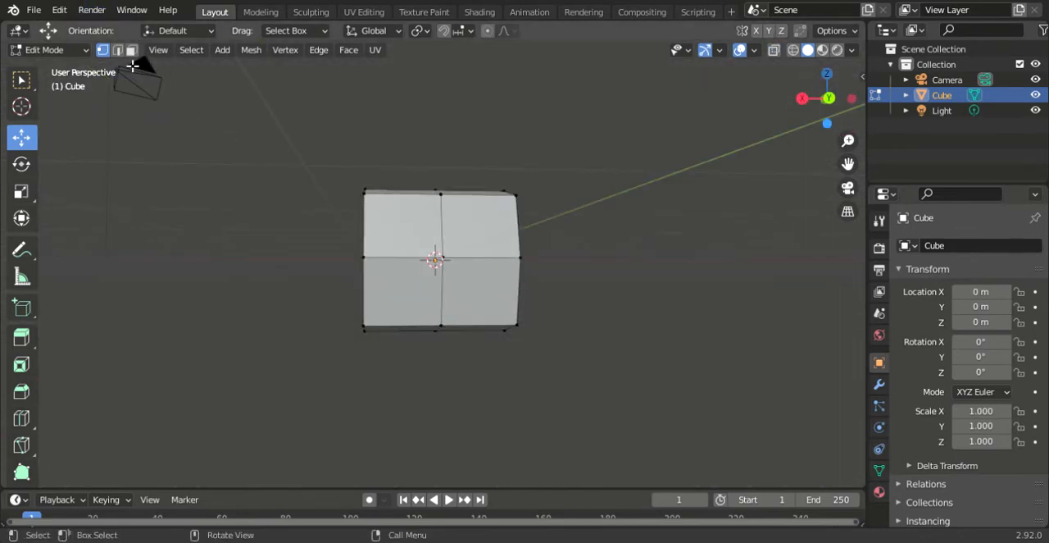
- Switch to face select and pick the band of faces around the middle
click(132, 50)
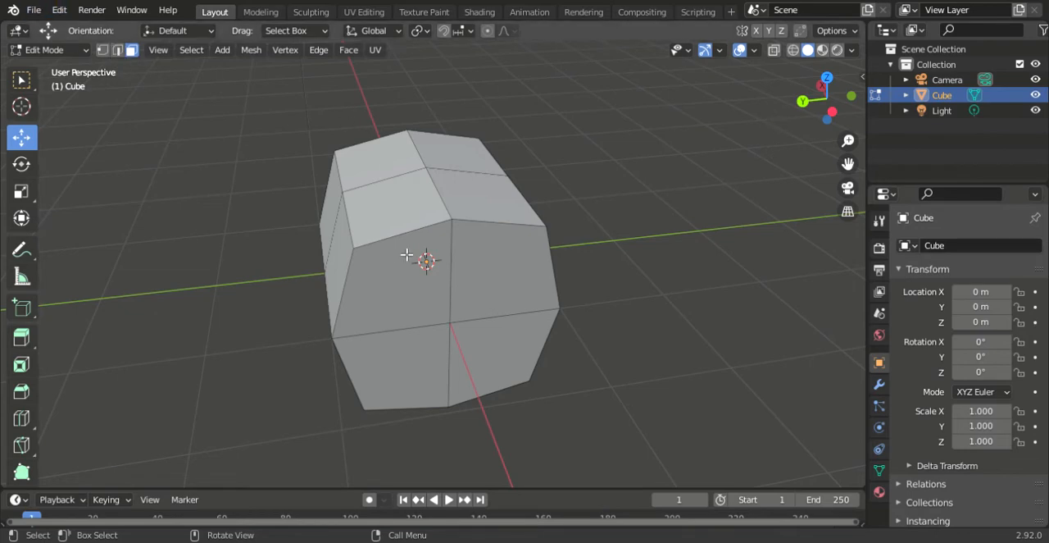
click(426, 270)
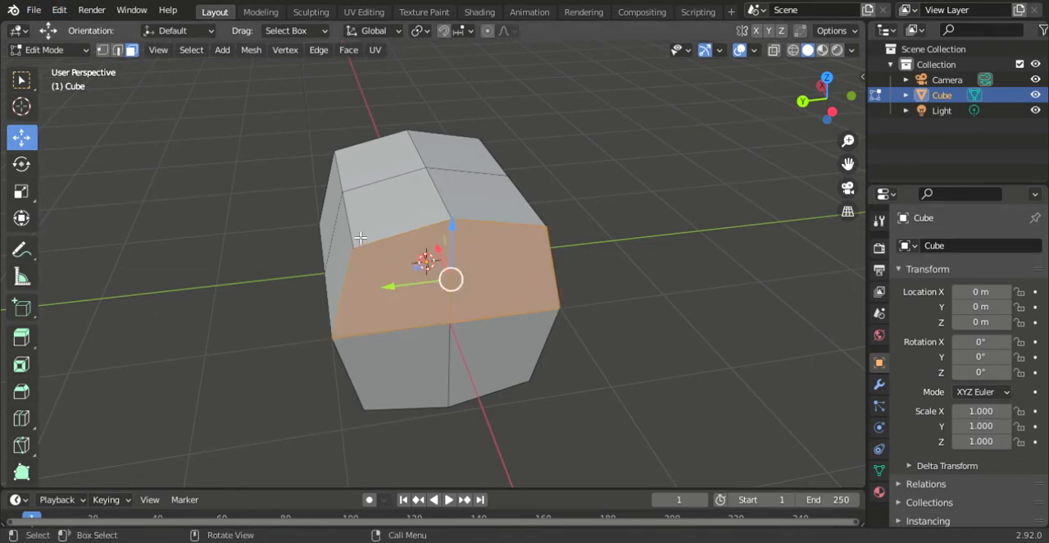
click(551, 313)
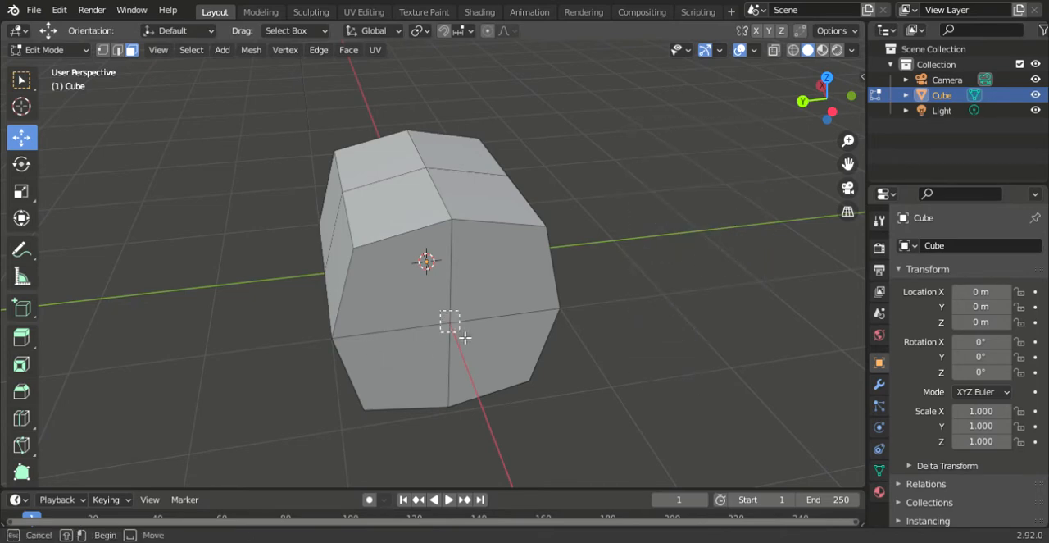
click(462, 338)
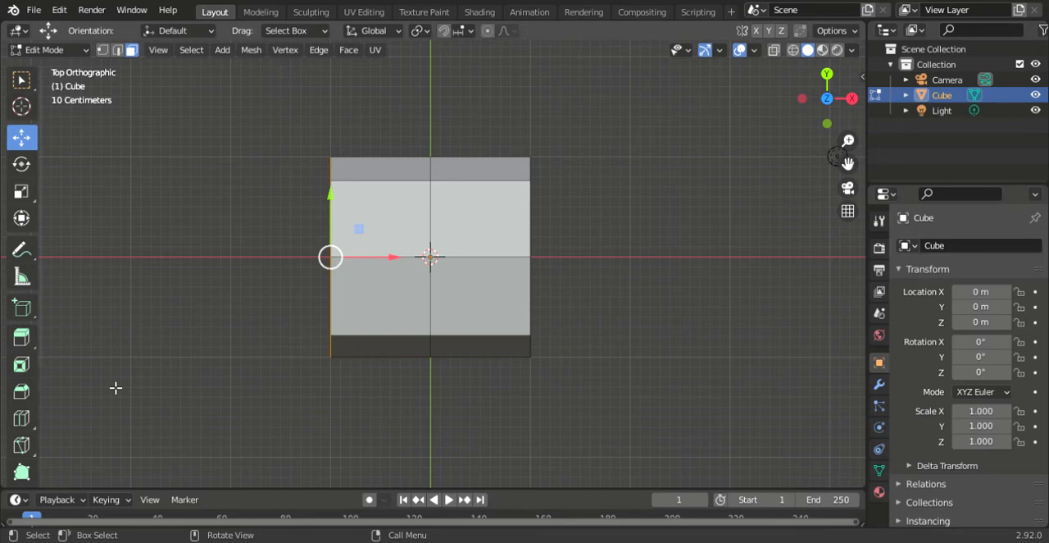
mouse_move(384, 292)
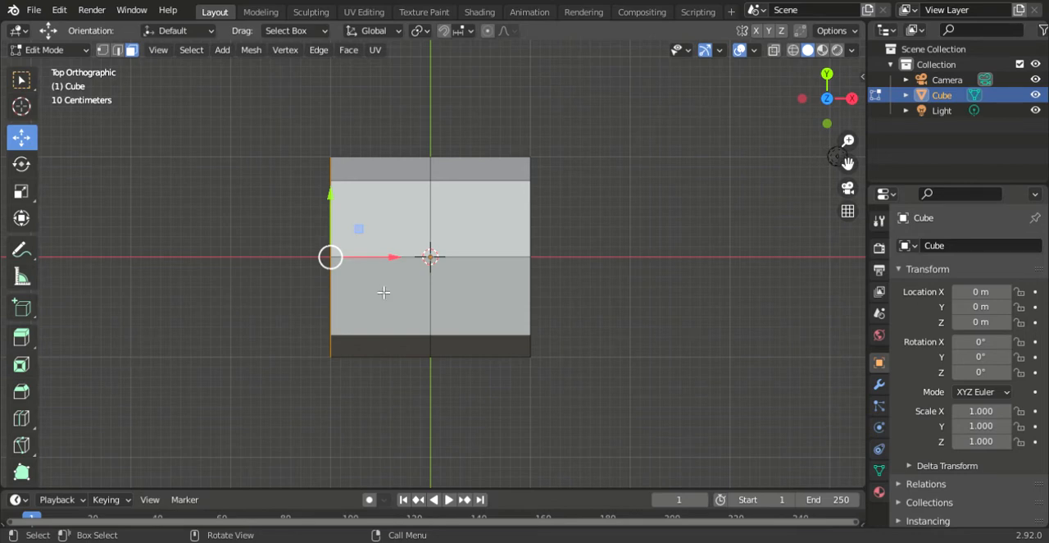
mouse_move(371, 261)
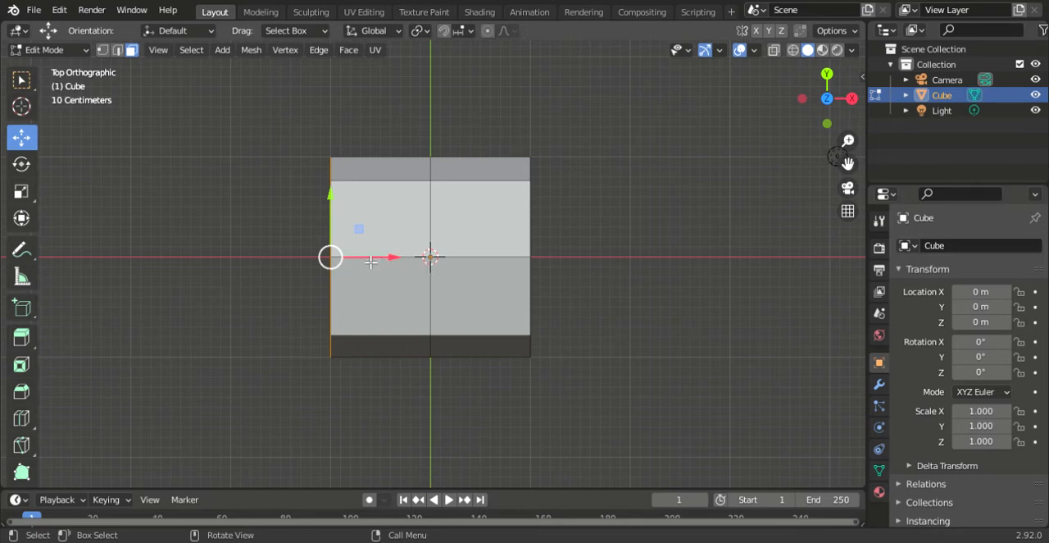
mouse_move(375, 259)
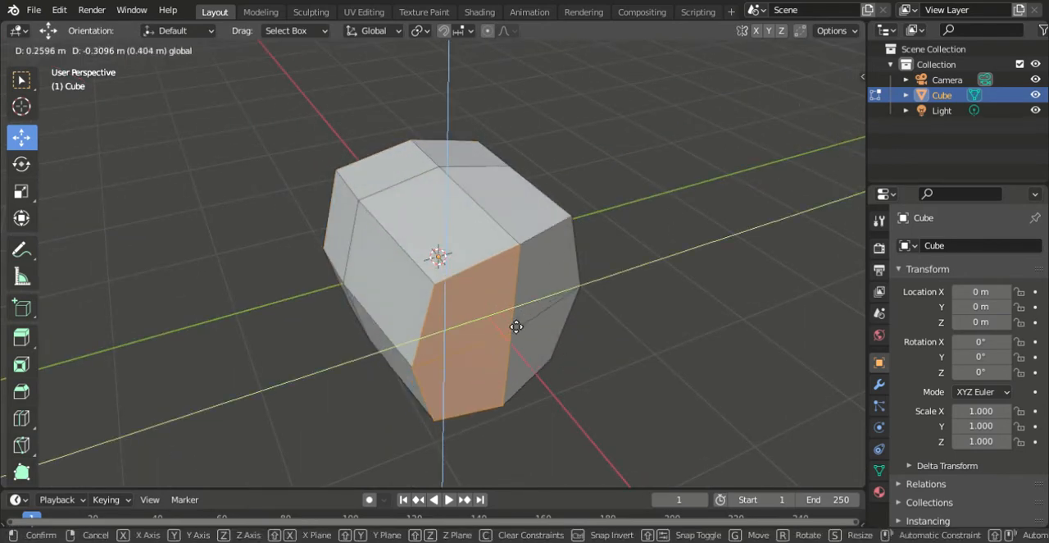
- Undo the misplaced face move through Edit > Undo
click(59, 10)
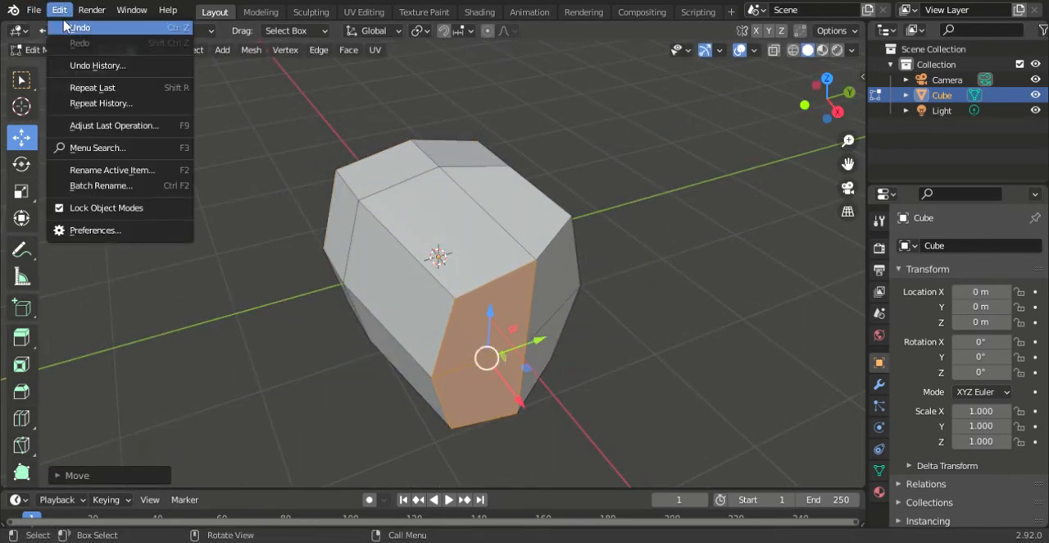
click(78, 26)
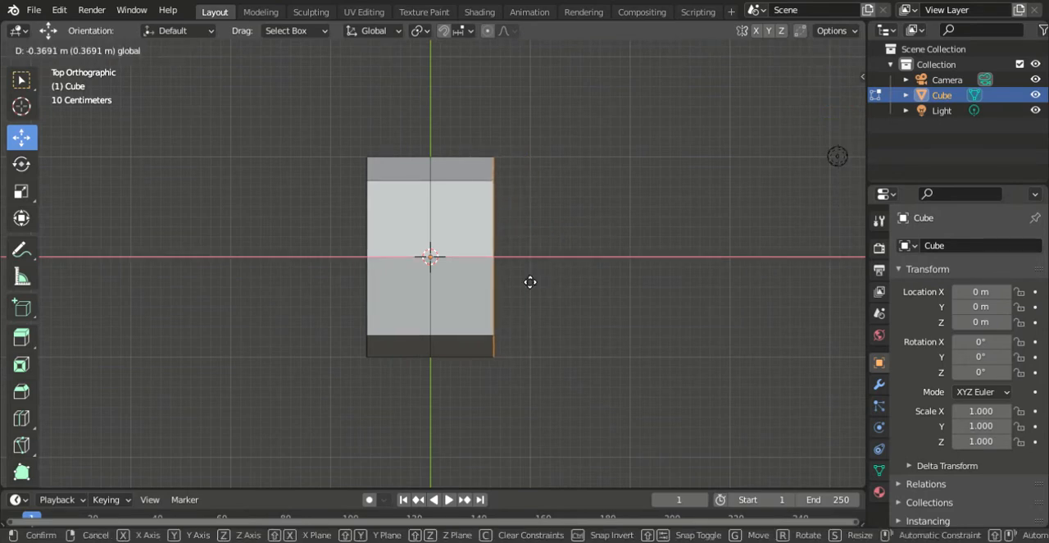
mouse_move(536, 285)
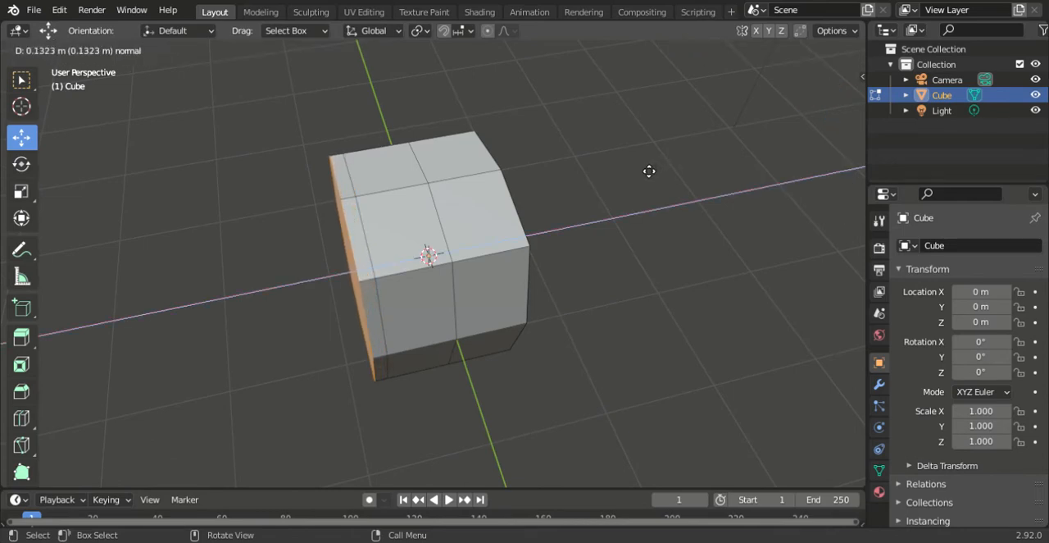
mouse_move(646, 167)
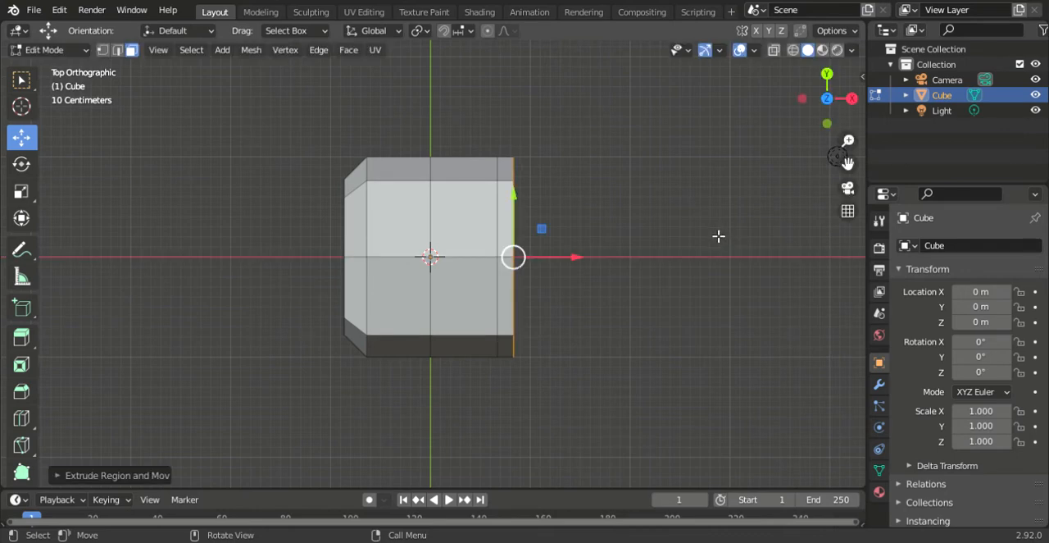
- Confirm the outward extrusion of the mesh's end faces
key(s)
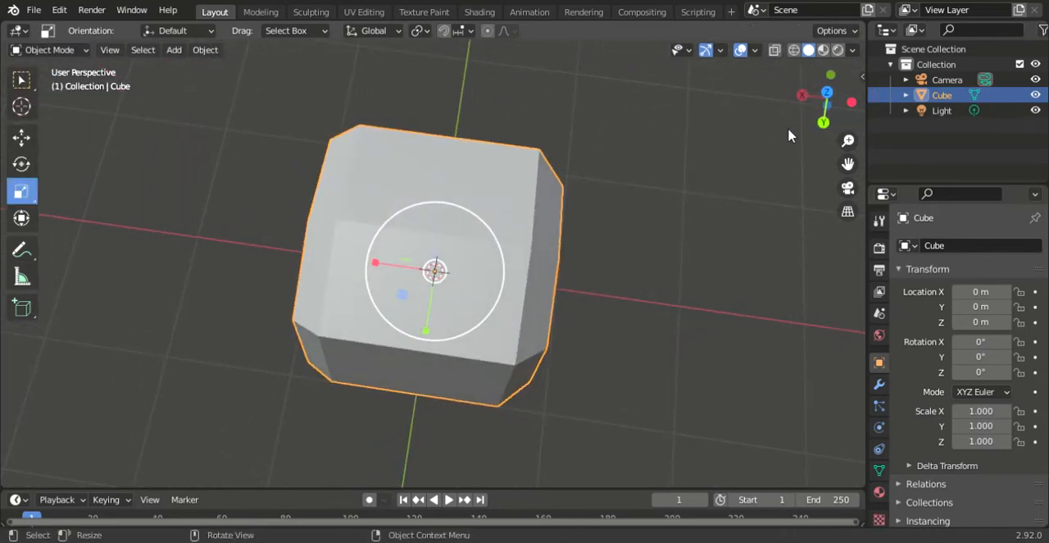
- Apply Shade Smooth to the object from its context menu and orbit to check it
right_click(435, 270)
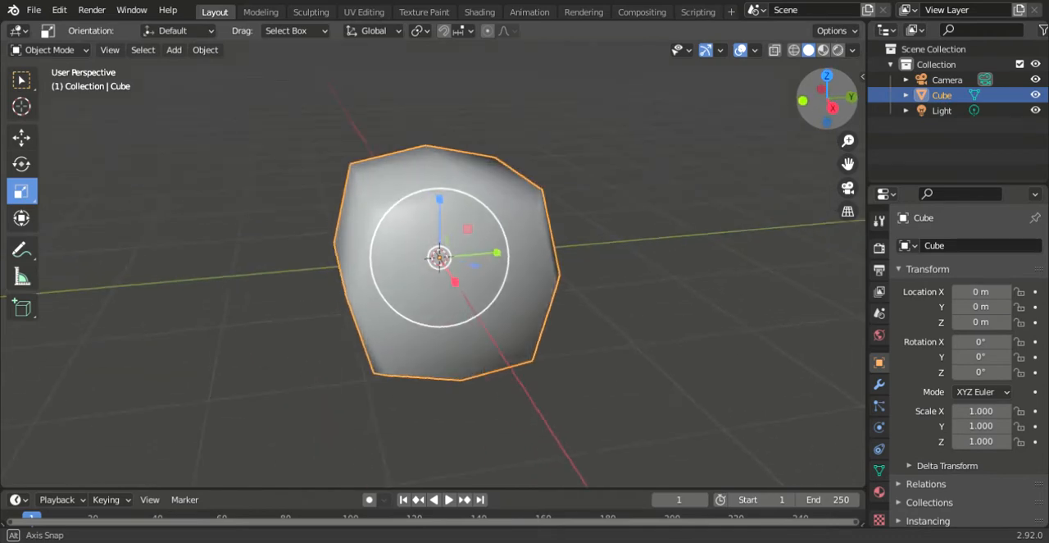
drag(440, 263, 385, 227)
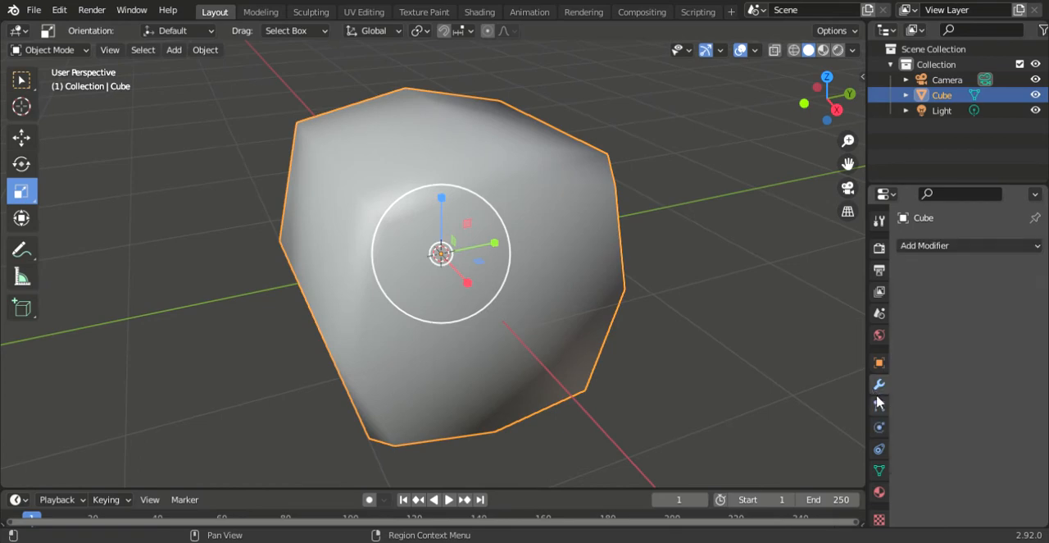
mouse_move(879, 385)
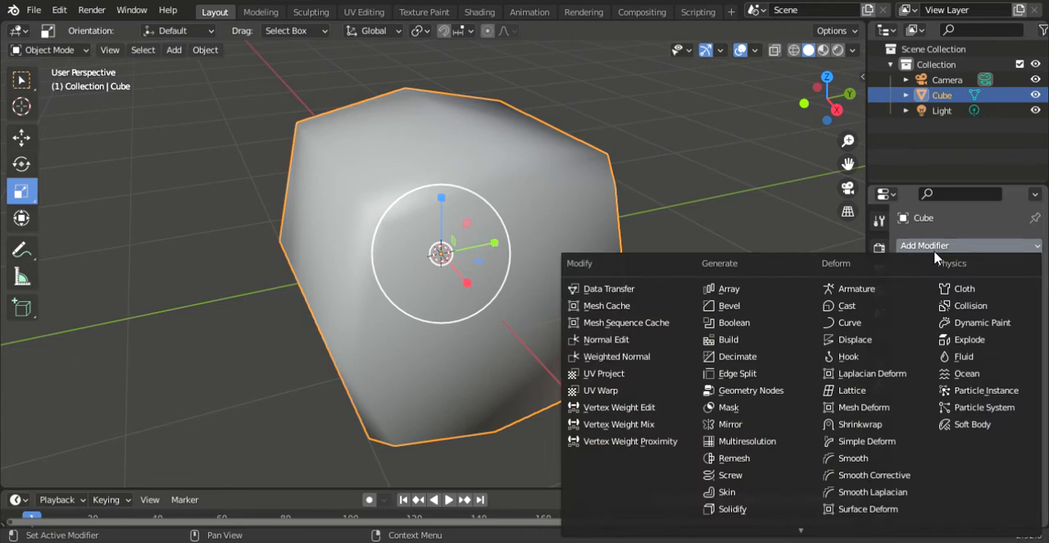
mouse_move(730, 407)
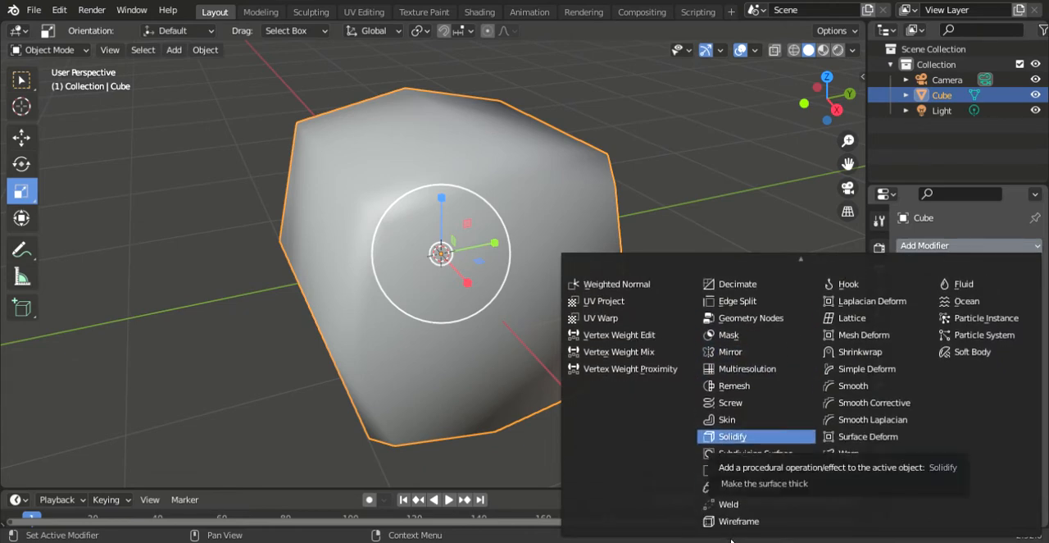
- Raise the Subdivision modifier's Levels Viewport to 3, then set it back to 1
click(754, 453)
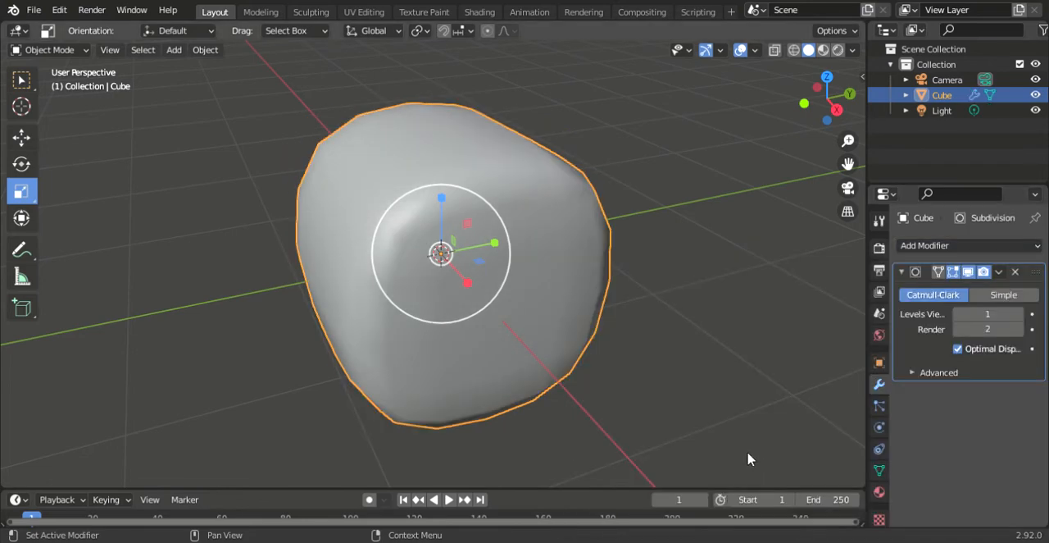
mouse_move(708, 362)
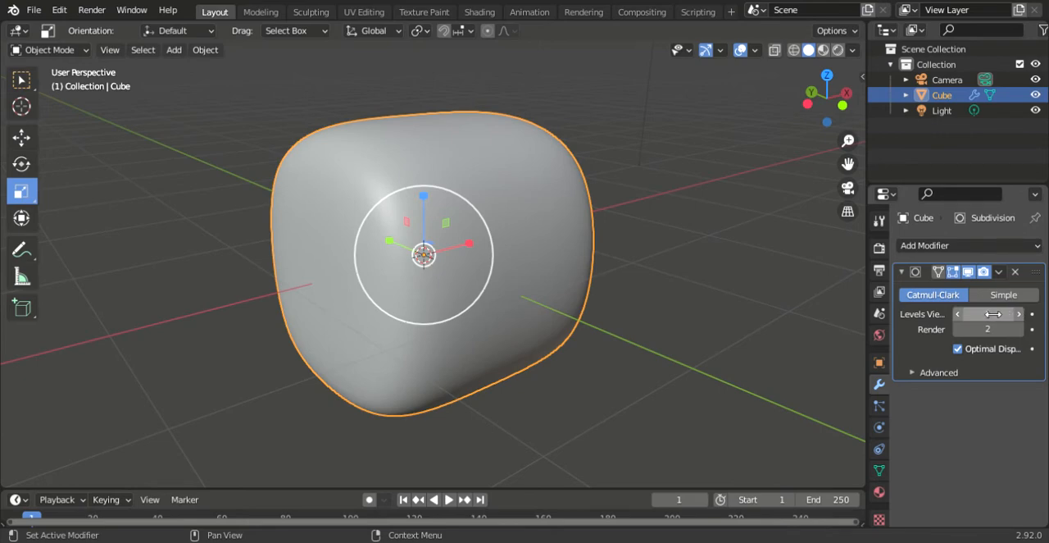
click(1020, 313)
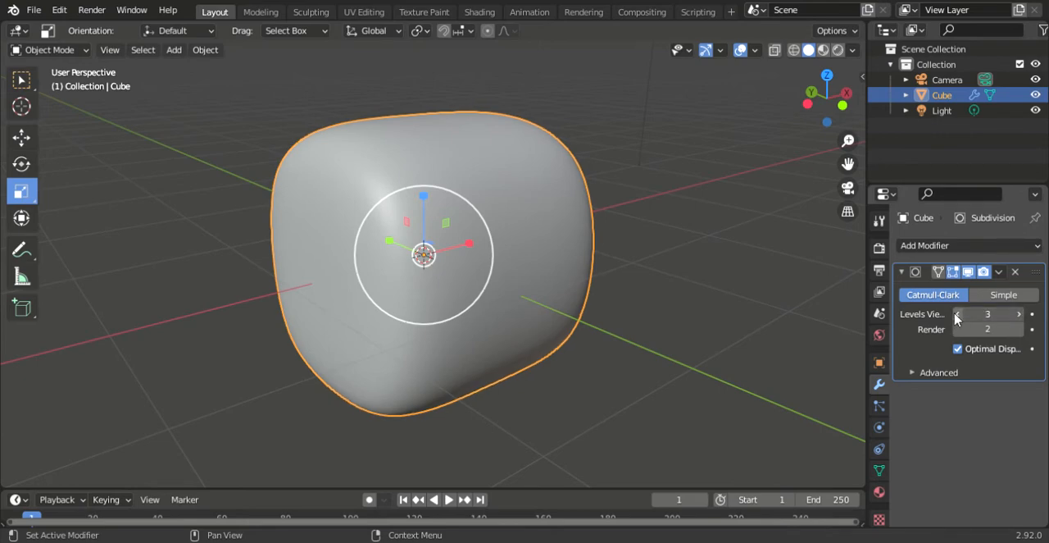
click(958, 314)
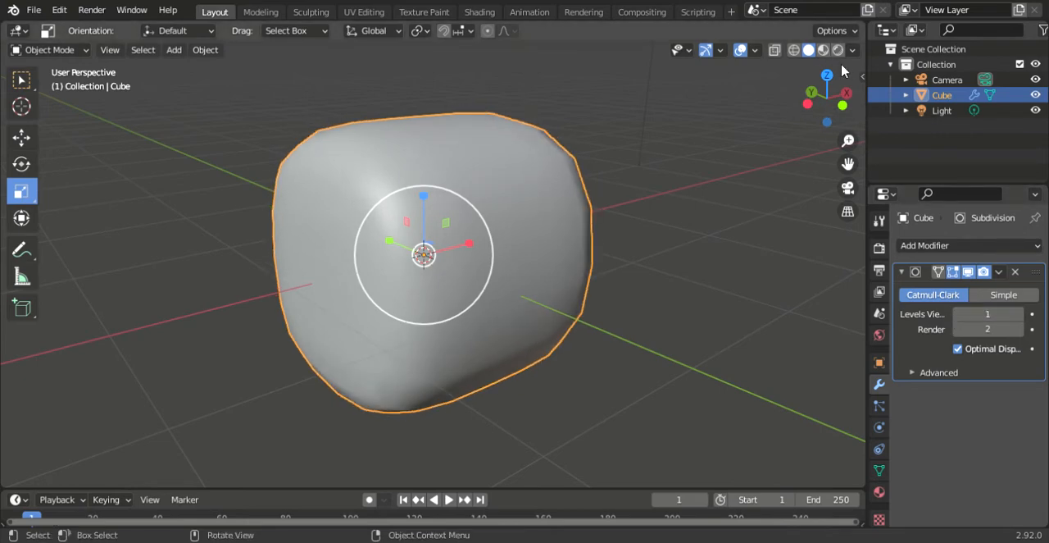
right_click(423, 254)
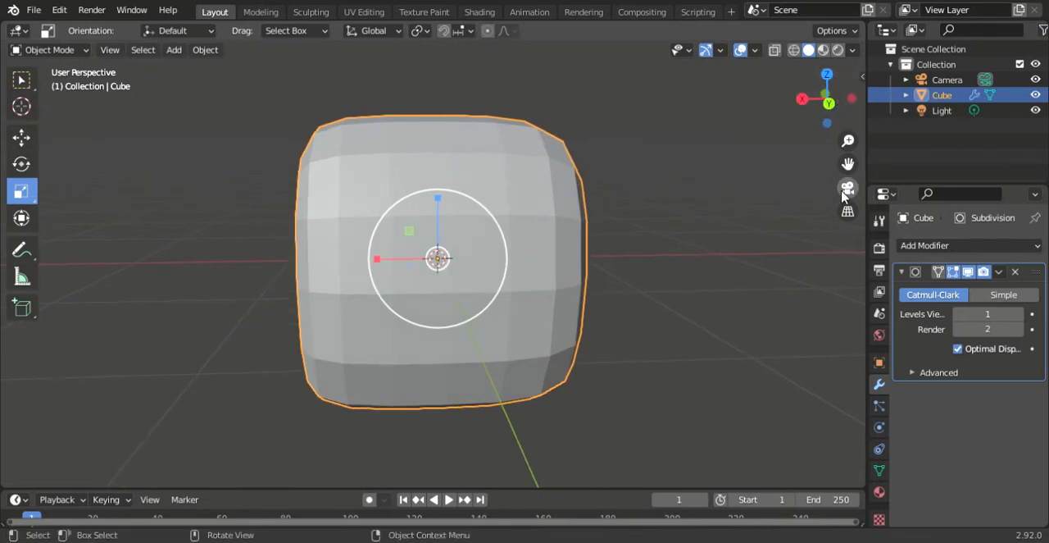
mouse_move(746, 16)
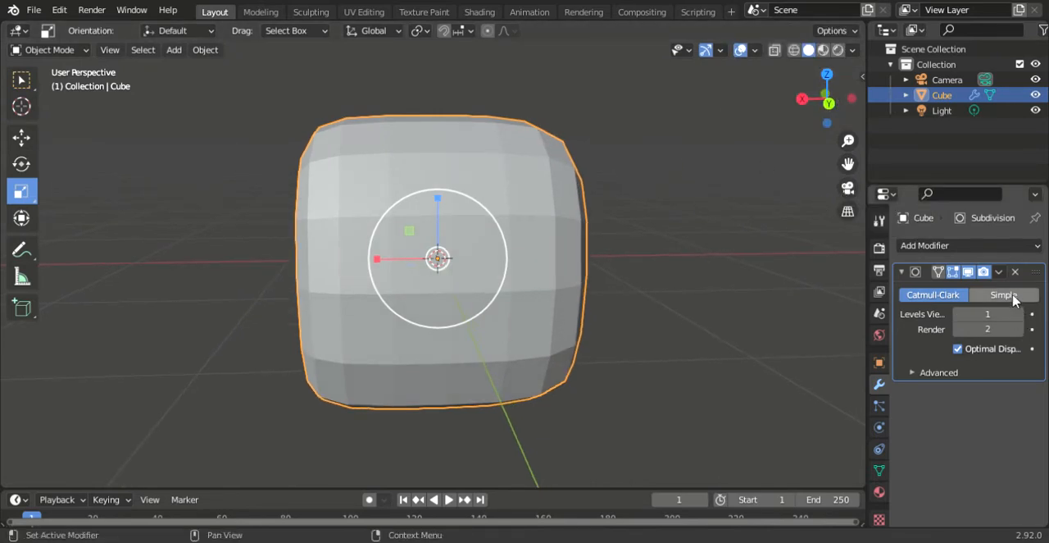
- Apply the Subdivision modifier to the mesh and switch to Edit Mode from the mode menu
click(1001, 273)
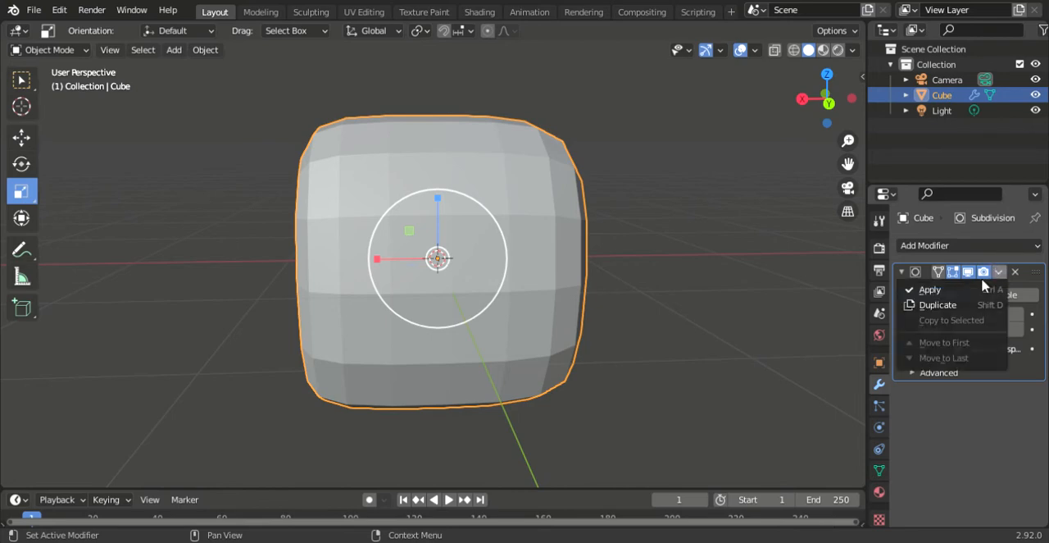
click(930, 289)
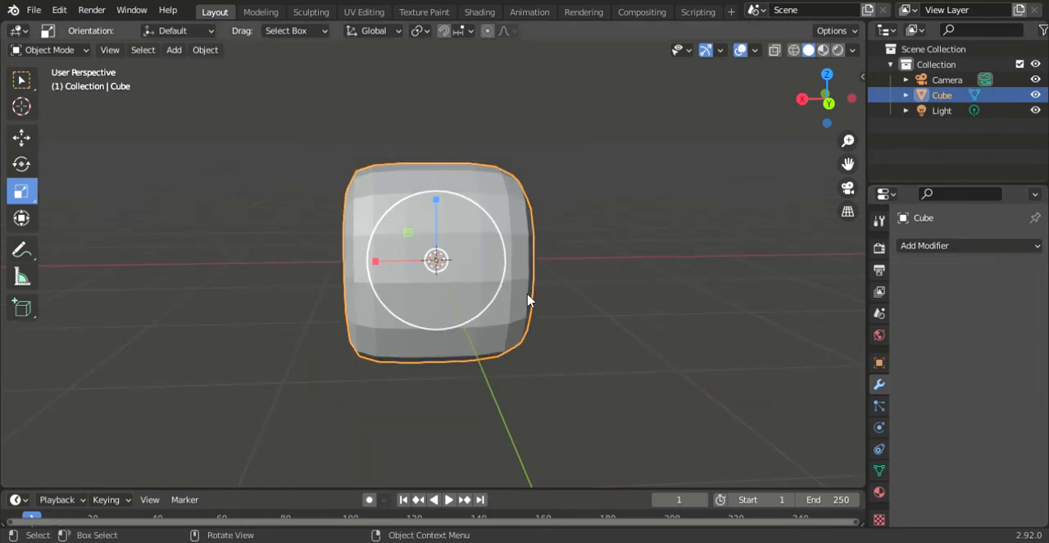
click(49, 49)
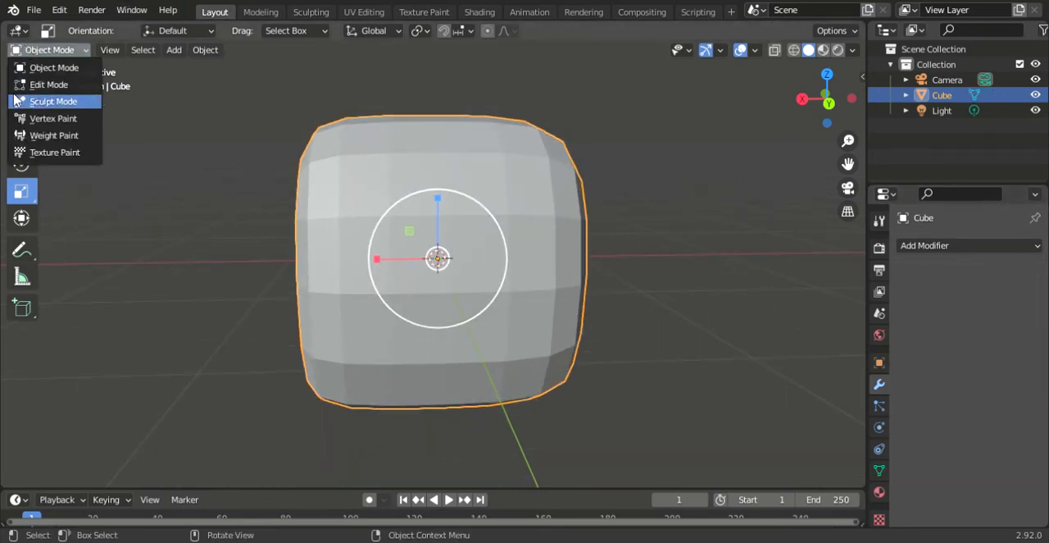
click(49, 85)
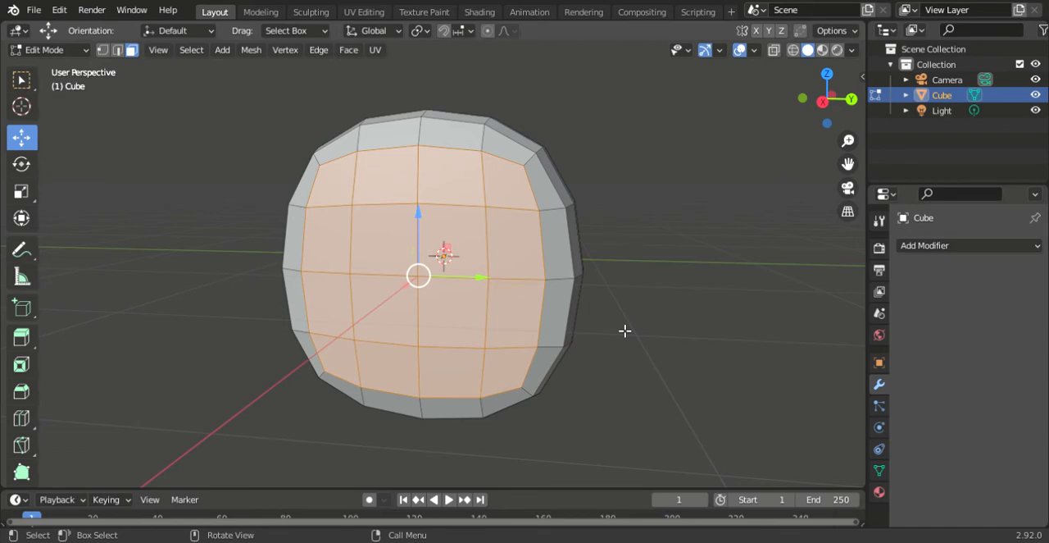
mouse_move(850, 98)
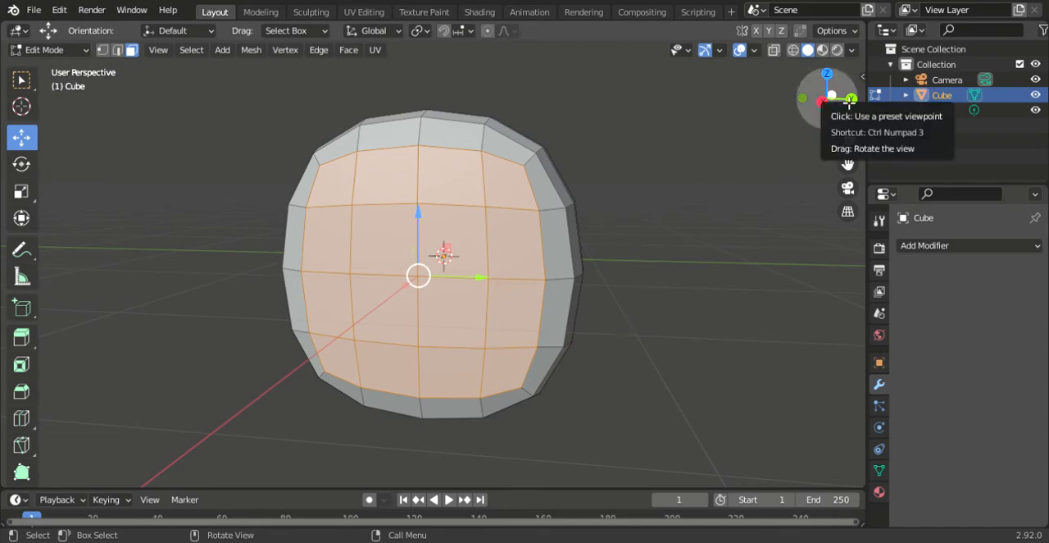
- From Back Orthographic view, push the selected face band about 6 cm along its normals
click(803, 98)
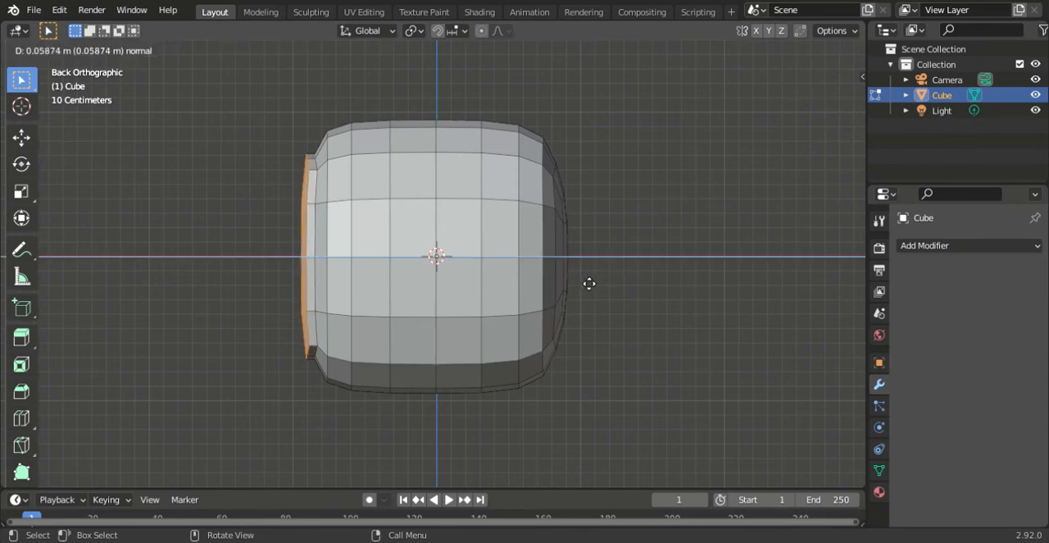
key(s)
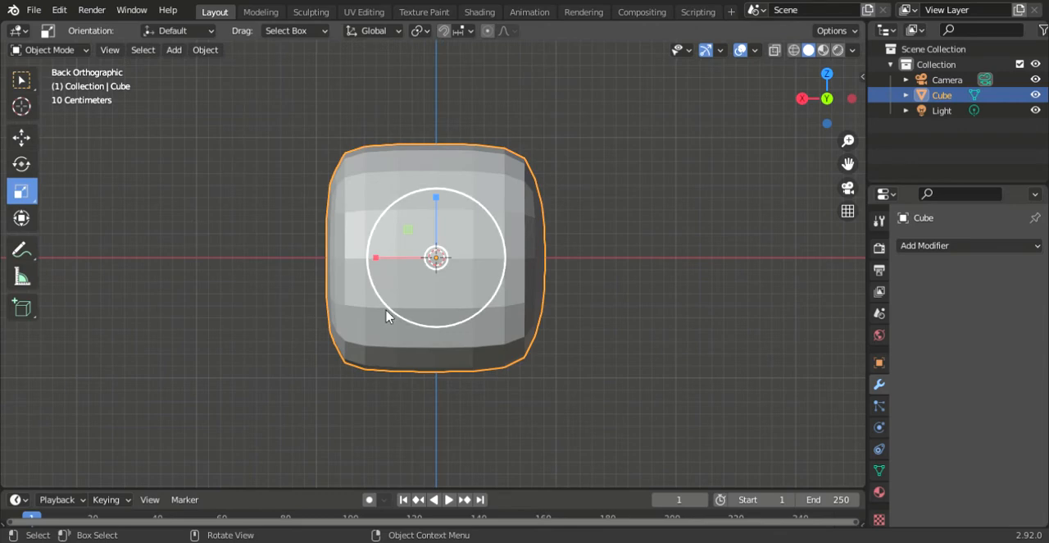
- Shade the mesh flat, then select one half's faces and push that side out about 28 cm
right_click(387, 317)
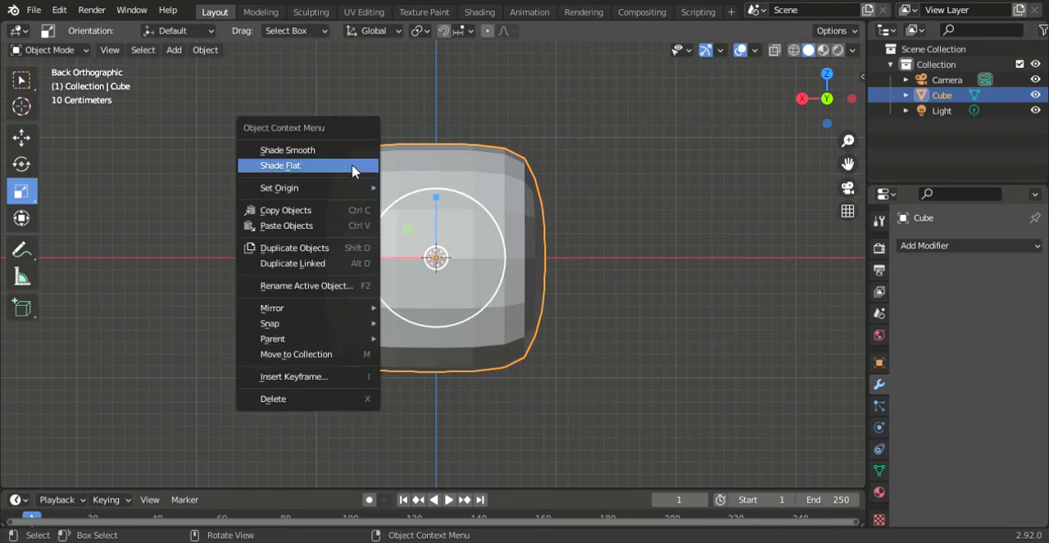
click(287, 149)
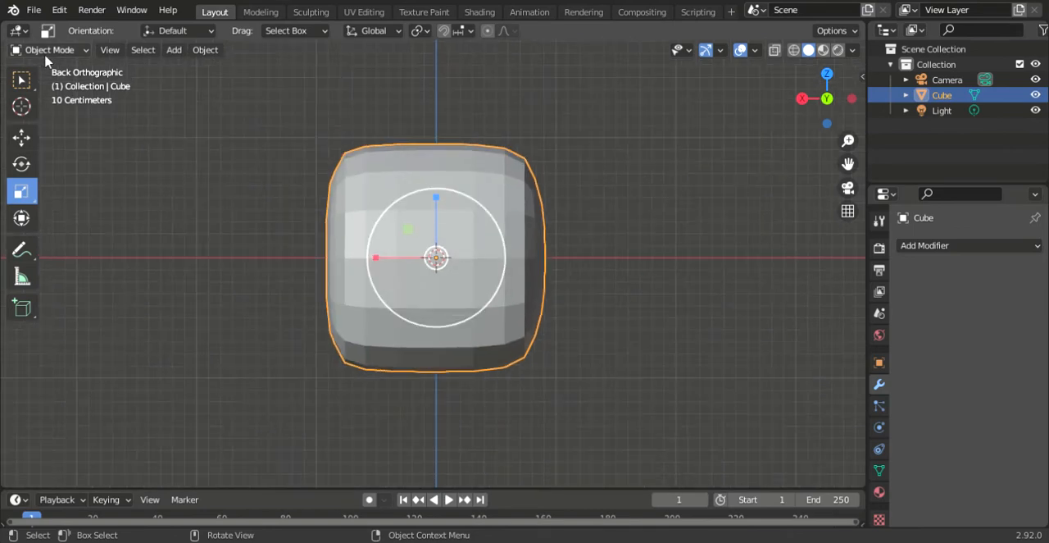
key(Tab)
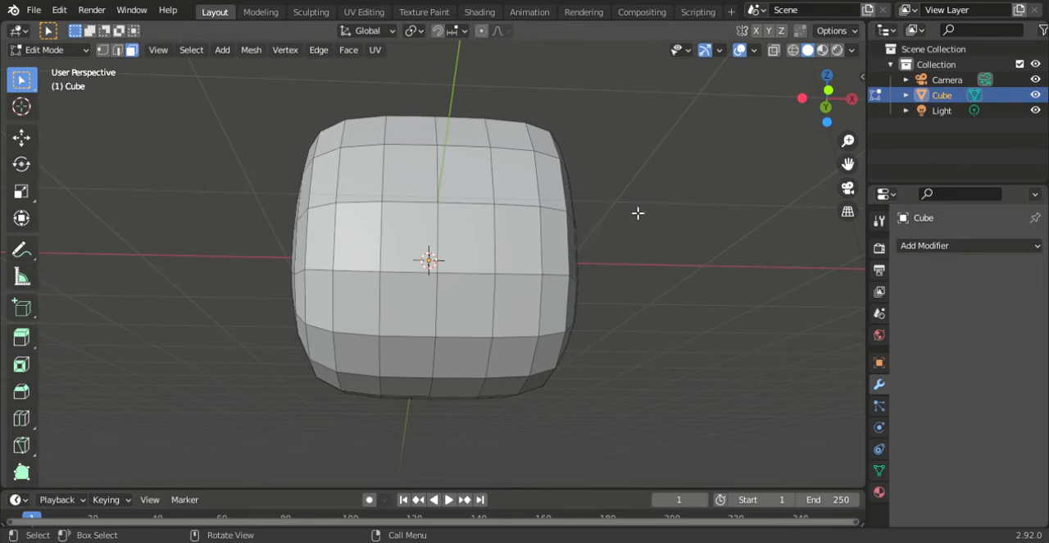
mouse_move(502, 73)
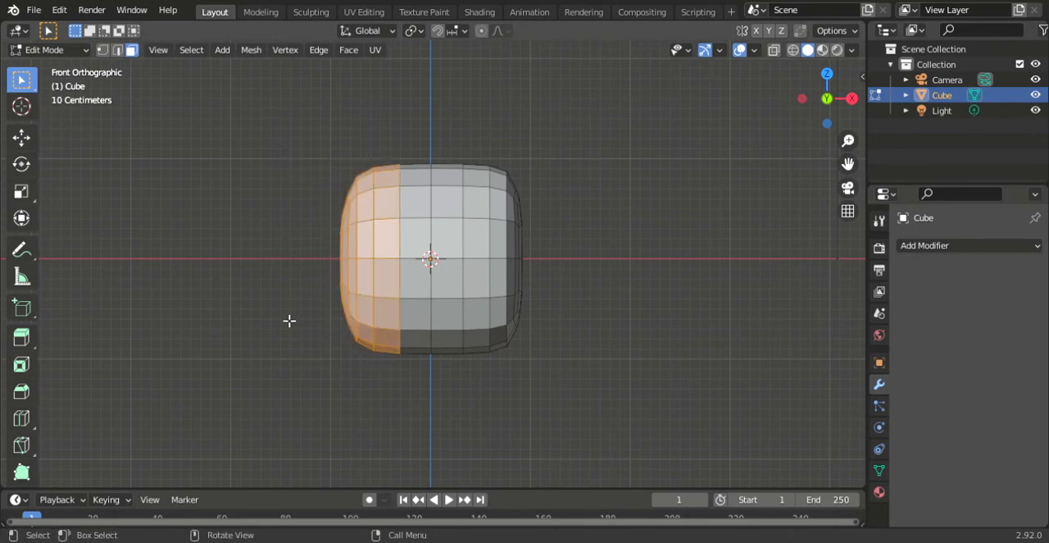
click(21, 138)
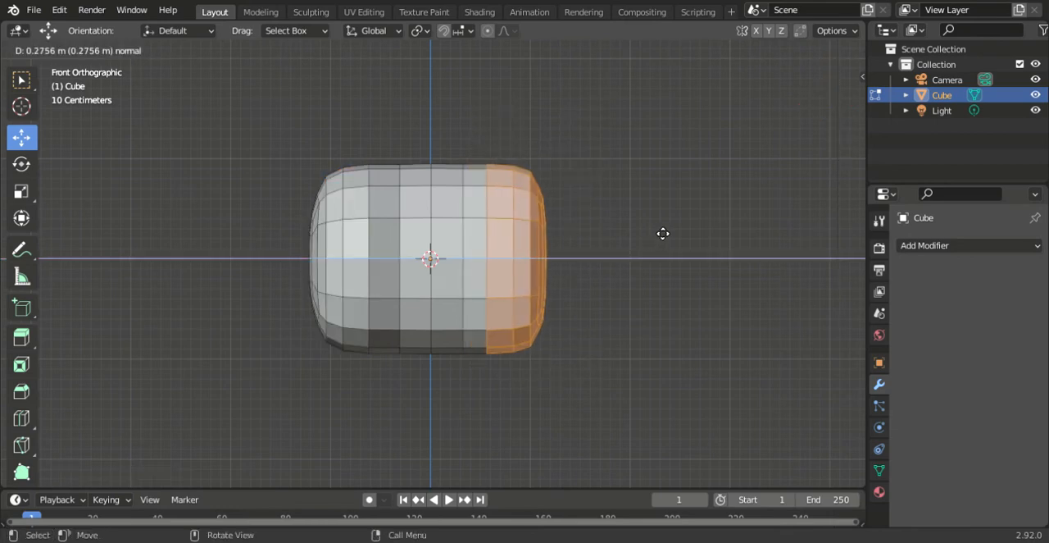
mouse_move(674, 233)
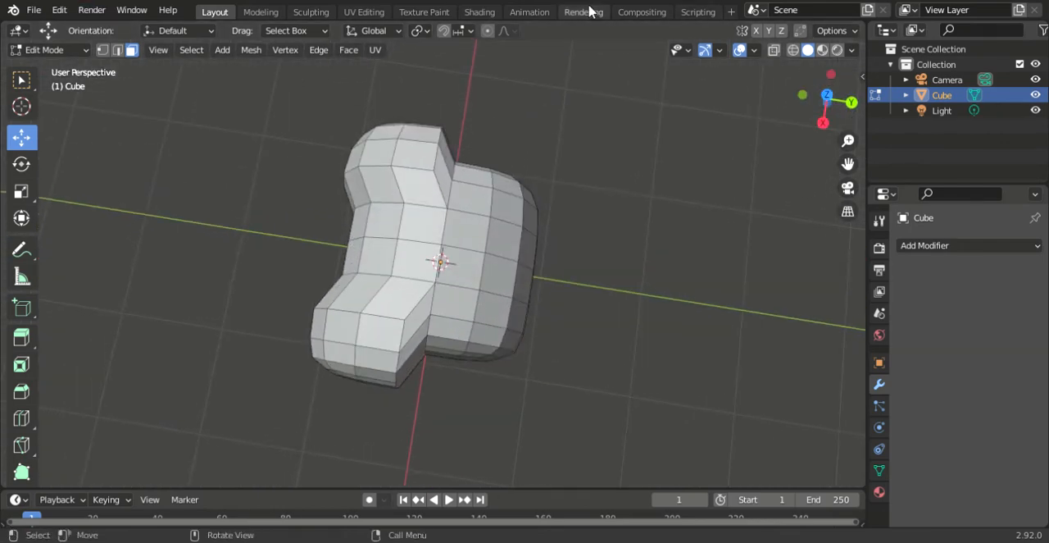
click(59, 10)
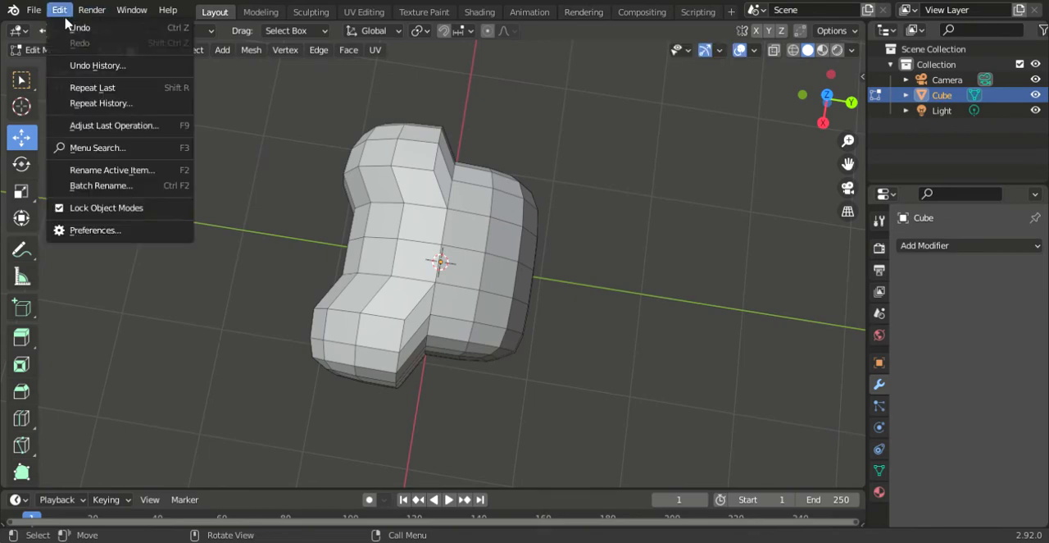
- Undo the distorted stretch and adjust the left half's vertices so the end stays evenly curved
click(78, 26)
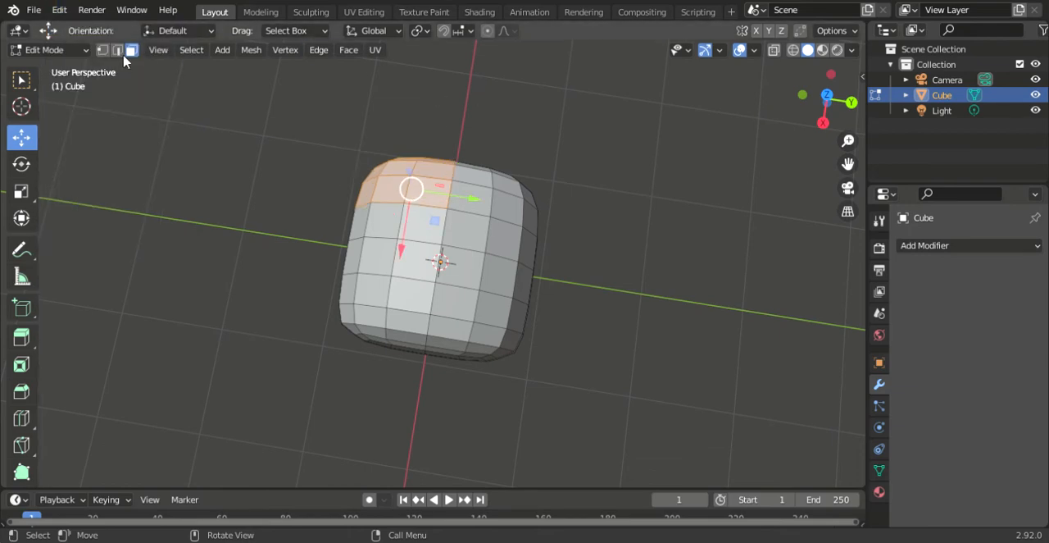
click(103, 49)
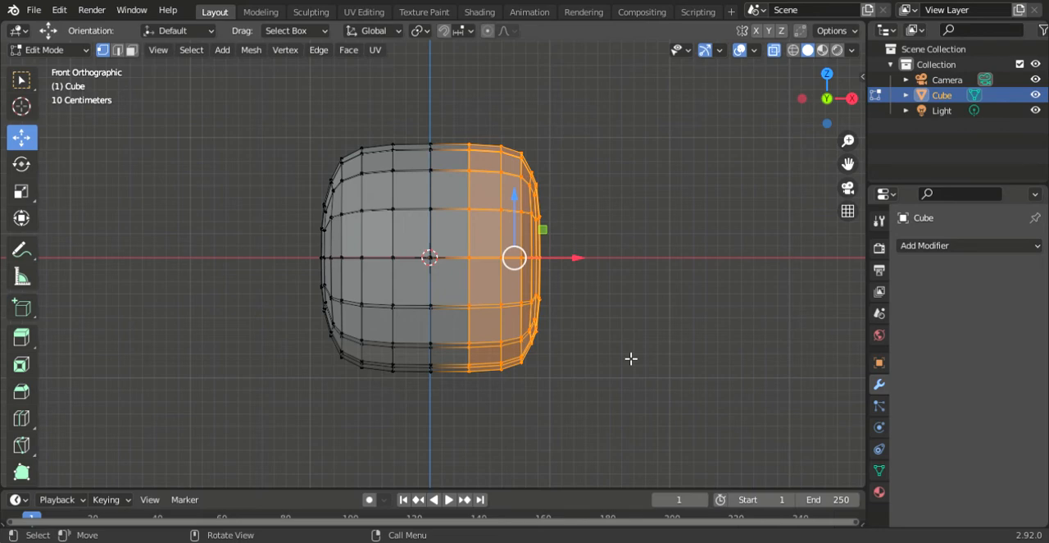
mouse_move(581, 370)
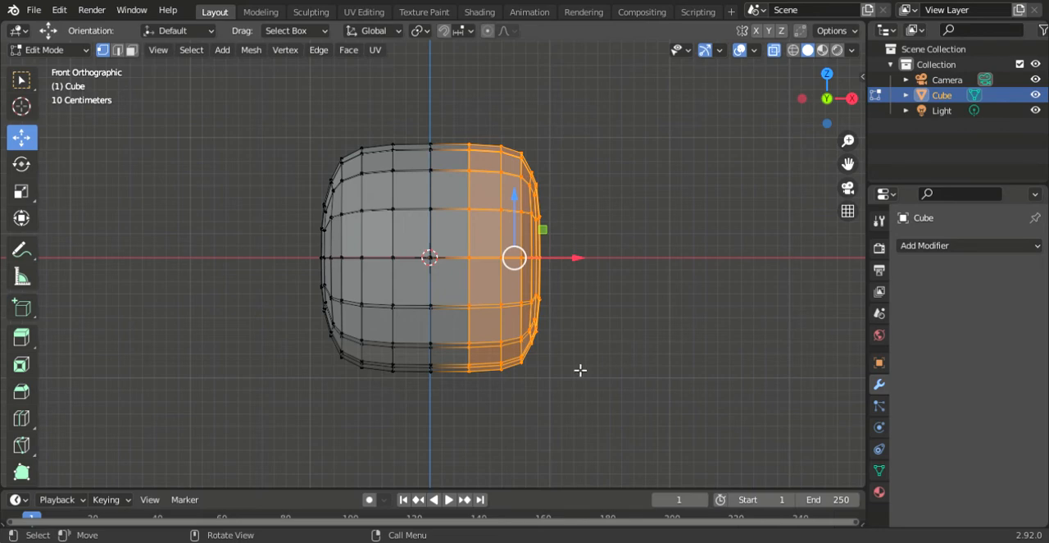
mouse_move(581, 365)
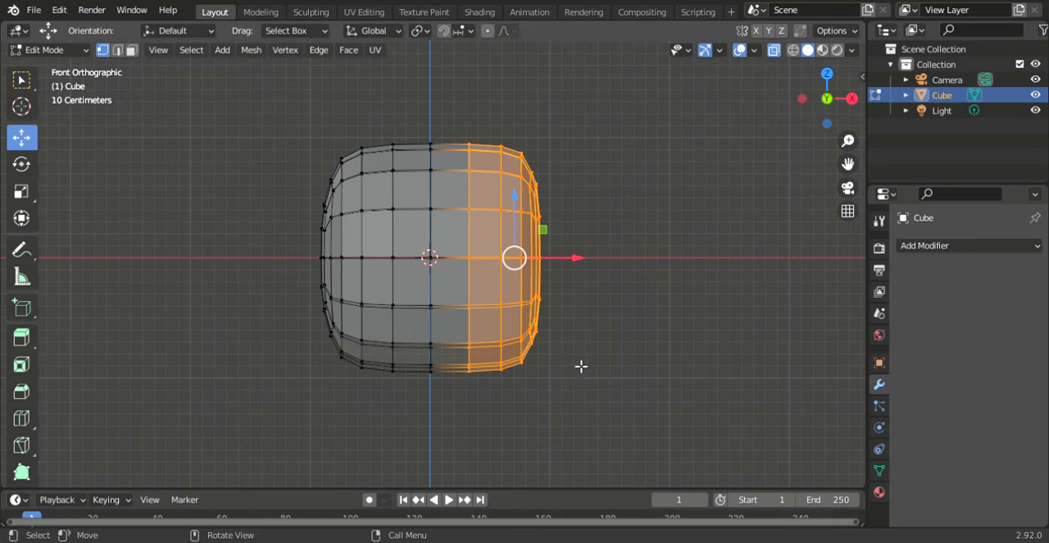
mouse_move(597, 365)
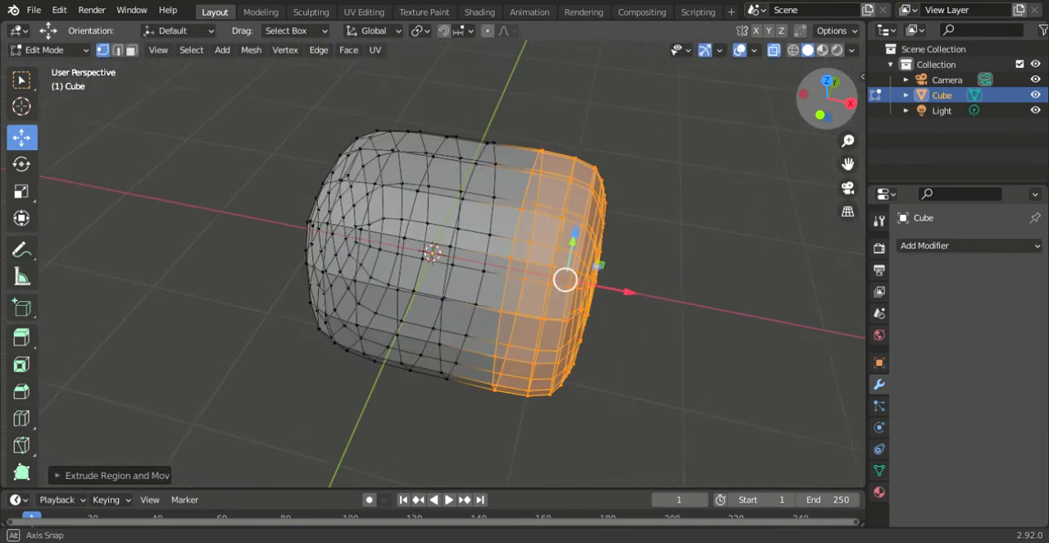
drag(565, 279, 500, 377)
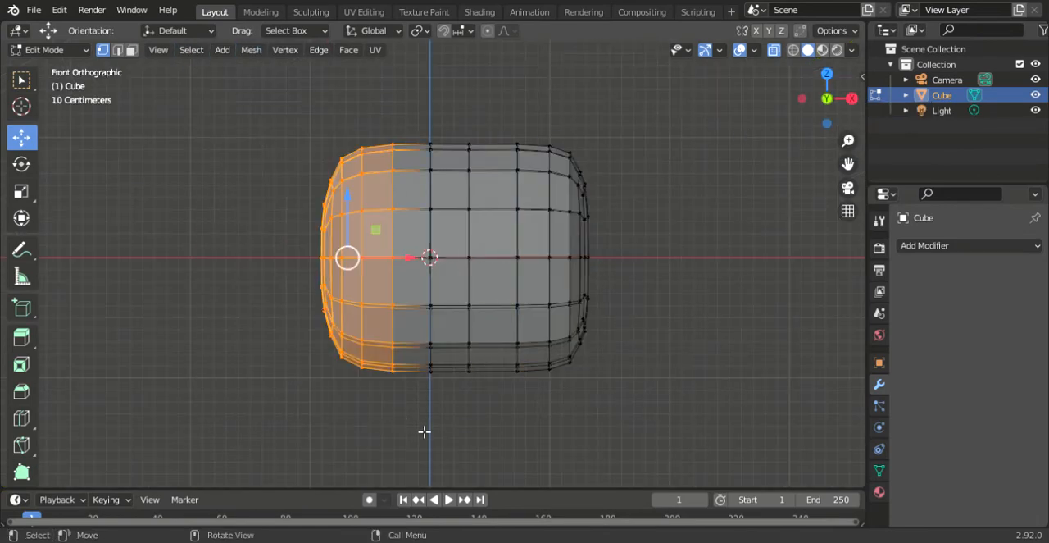
mouse_move(518, 416)
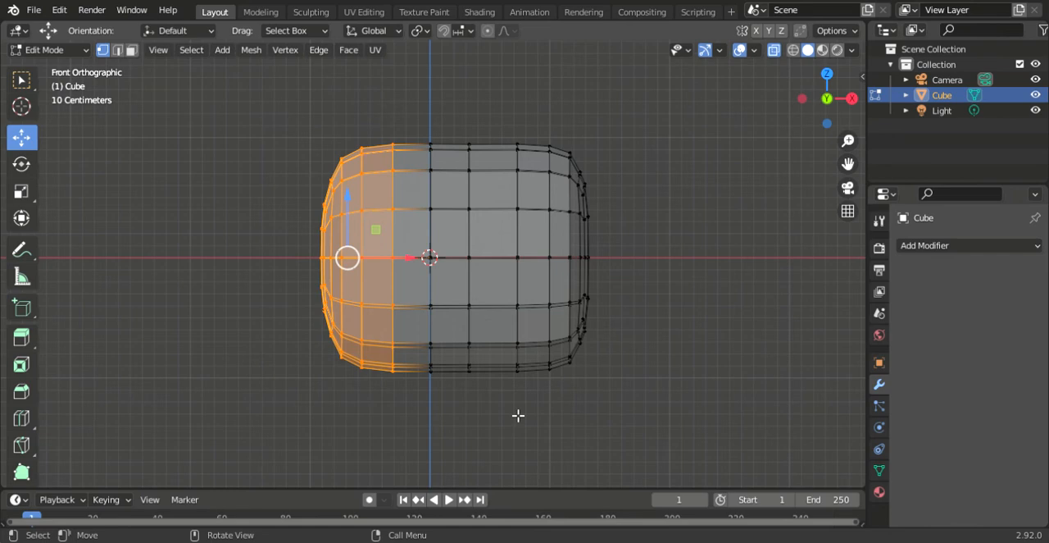
mouse_move(518, 206)
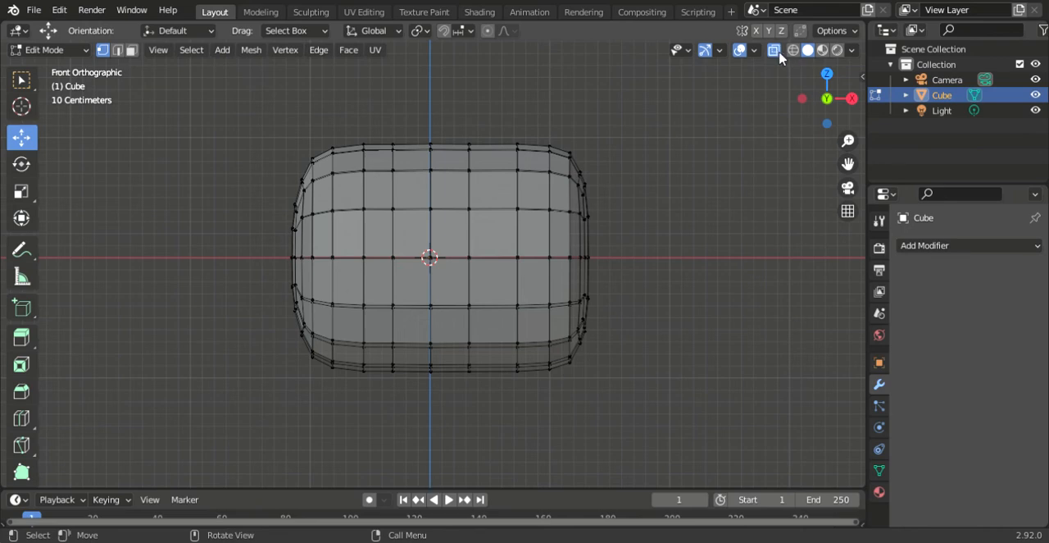
- With X-ray off, move the left half's vertices outward along X about 17 cm to lengthen the mesh
click(774, 49)
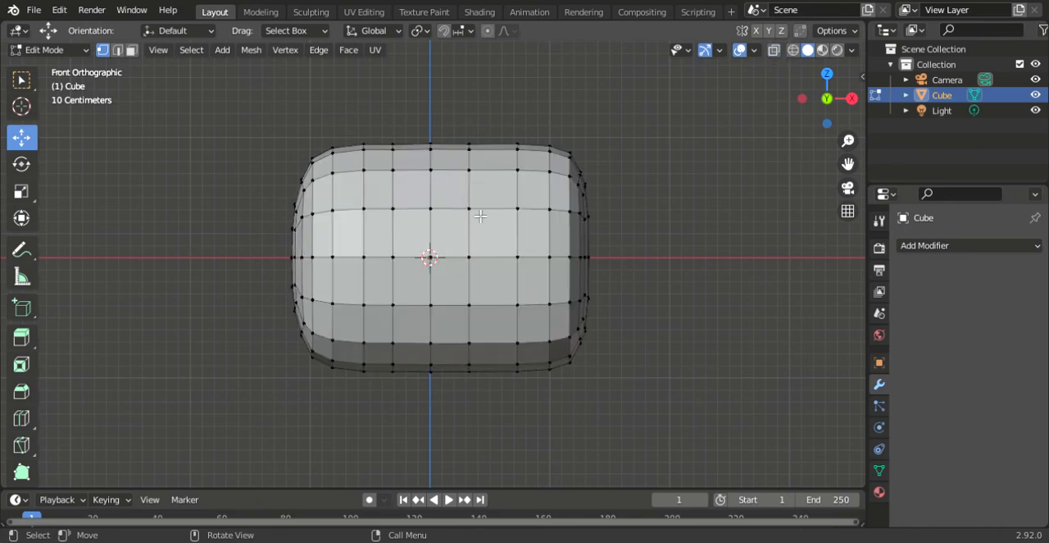
mouse_move(178, 187)
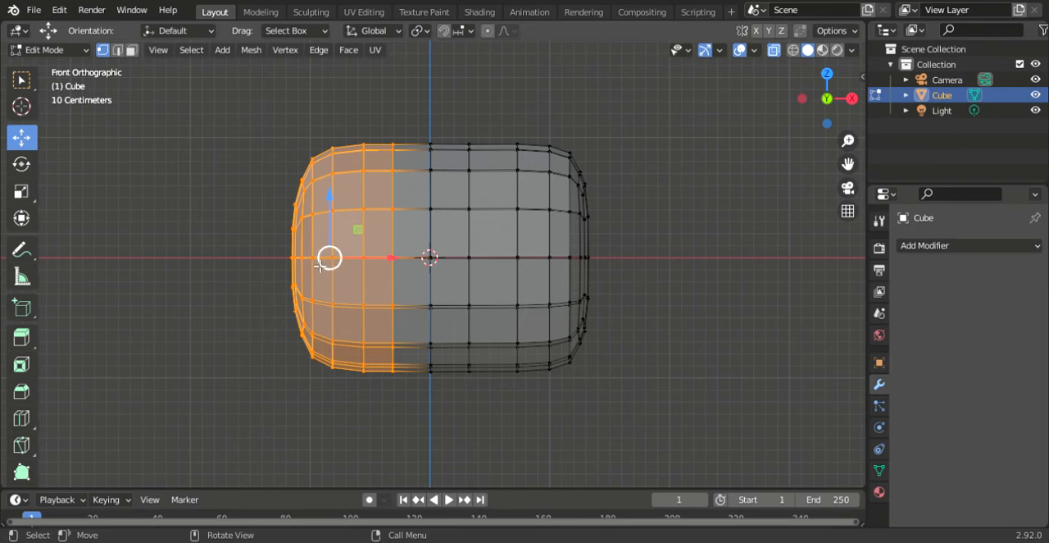
key(g)
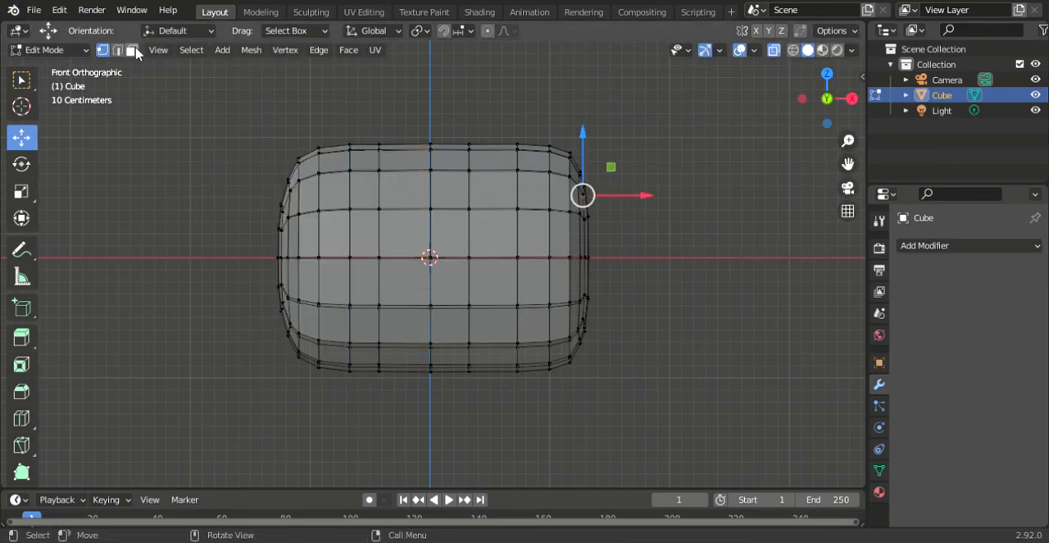
click(131, 50)
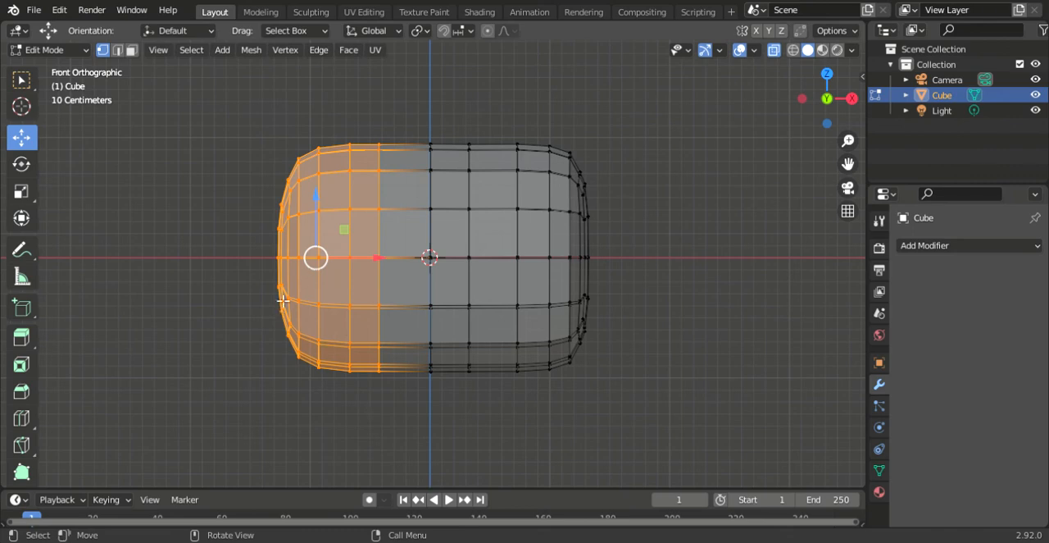
key(g)
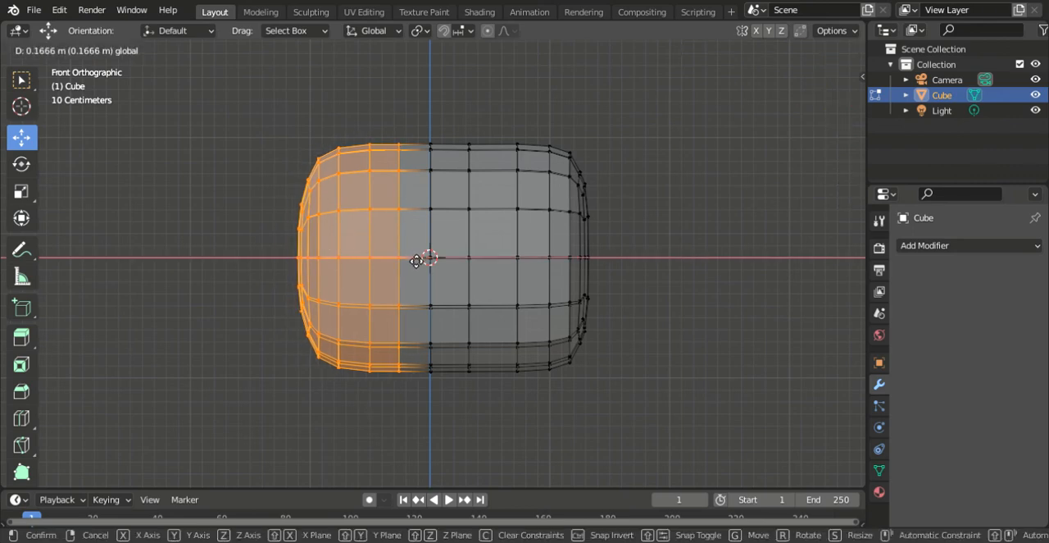
mouse_move(403, 266)
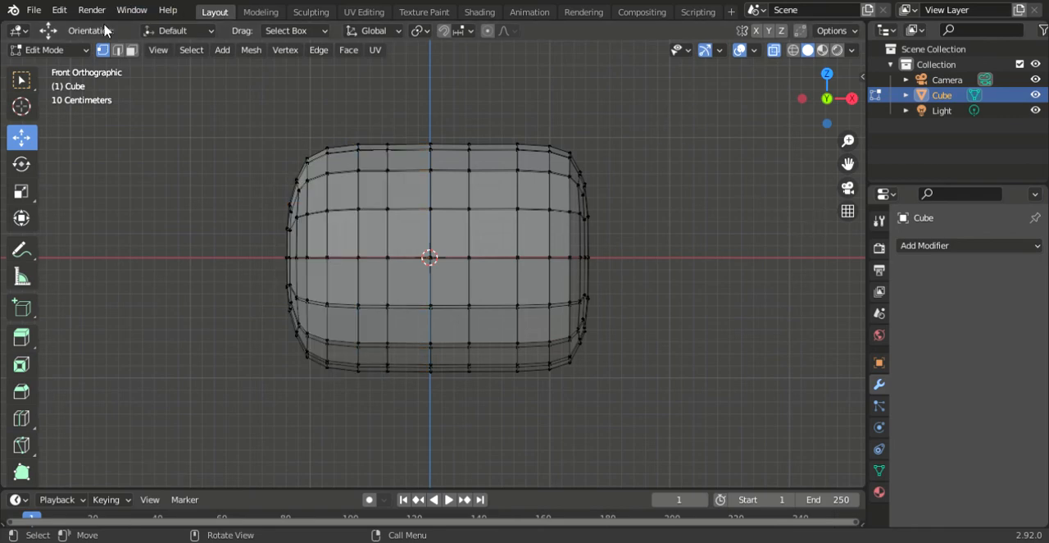
- Extrude the middle ring of faces and scale it outward into a raised band
click(131, 49)
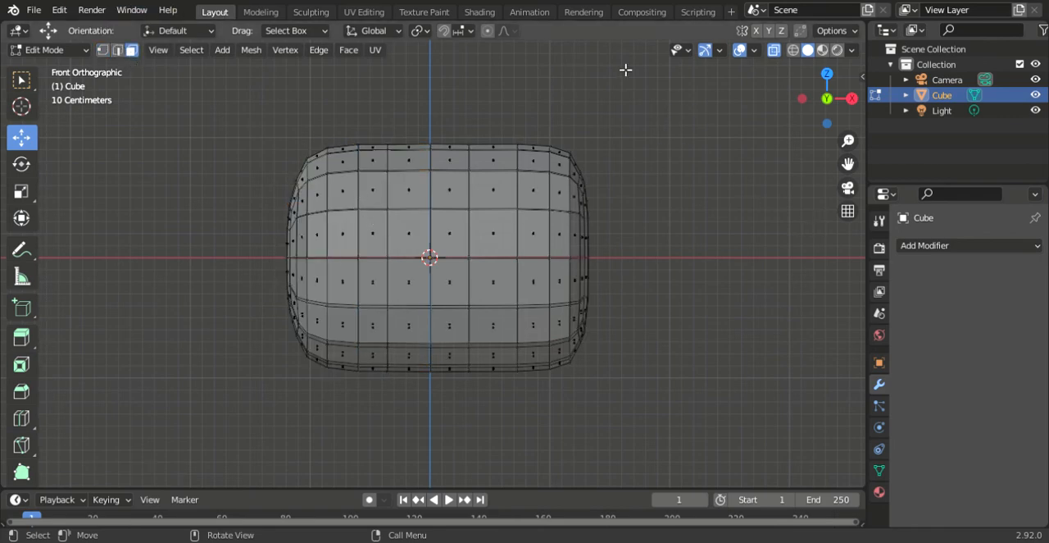
mouse_move(872, 52)
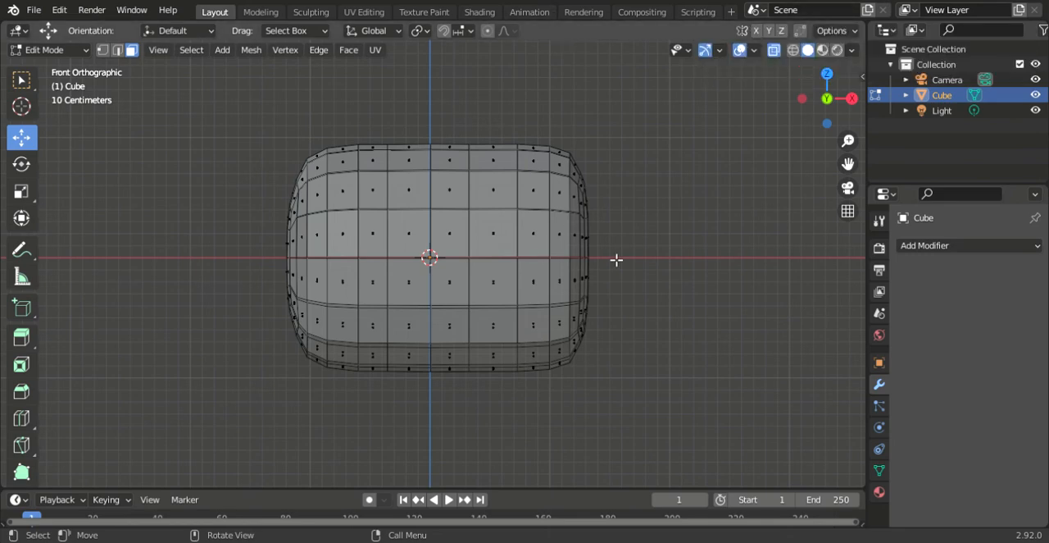
mouse_move(669, 51)
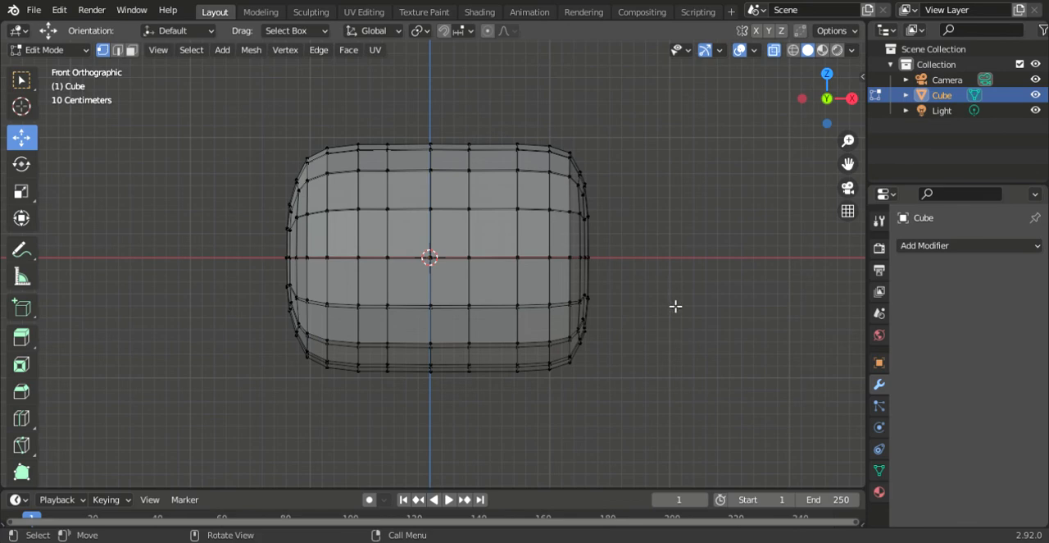
mouse_move(201, 129)
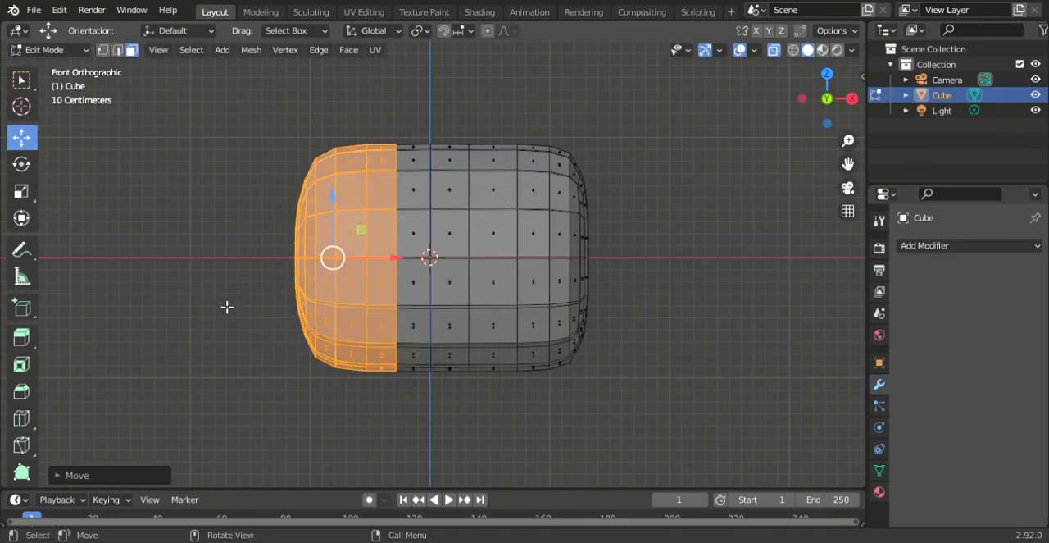
drag(413, 128, 463, 381)
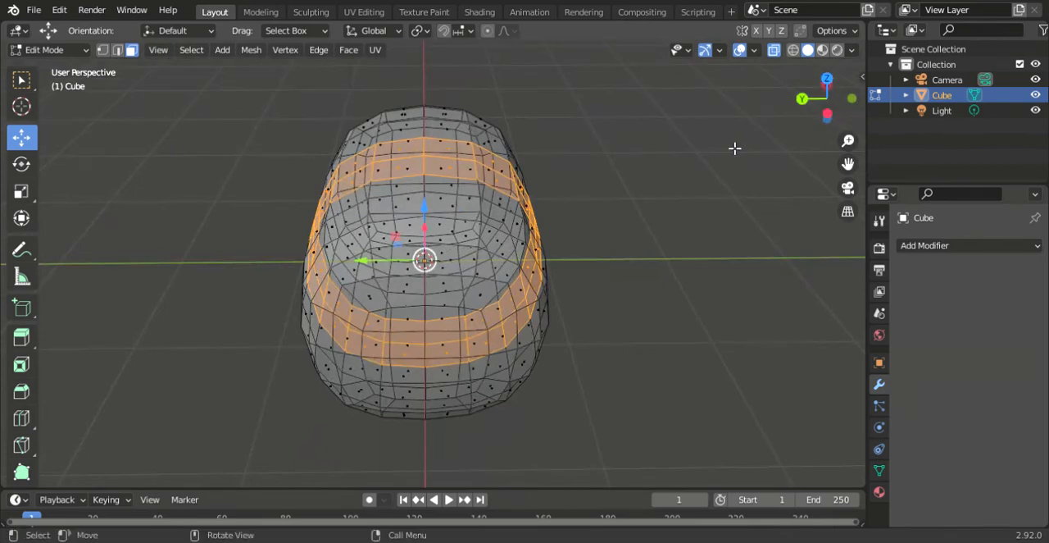
mouse_move(715, 155)
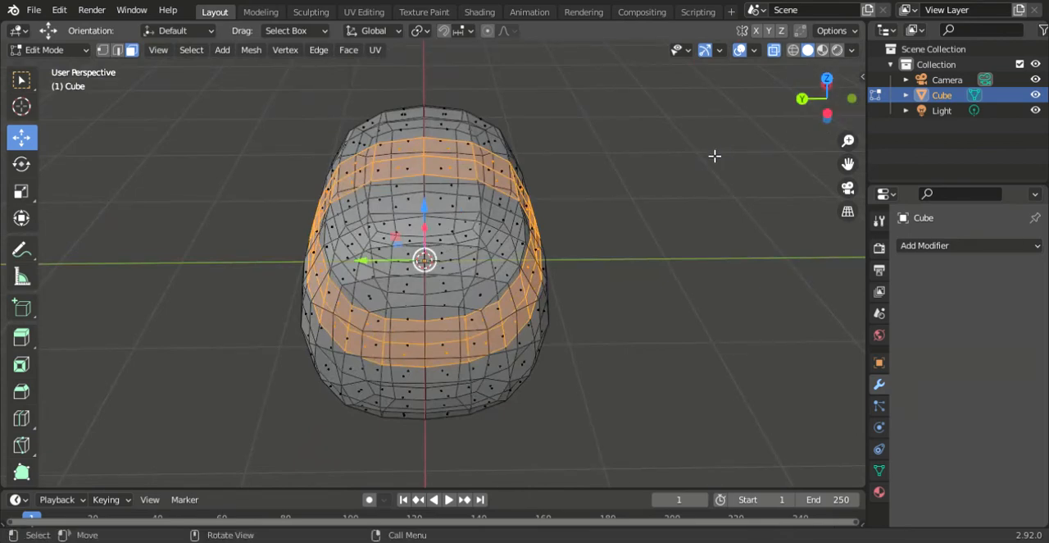
key(g)
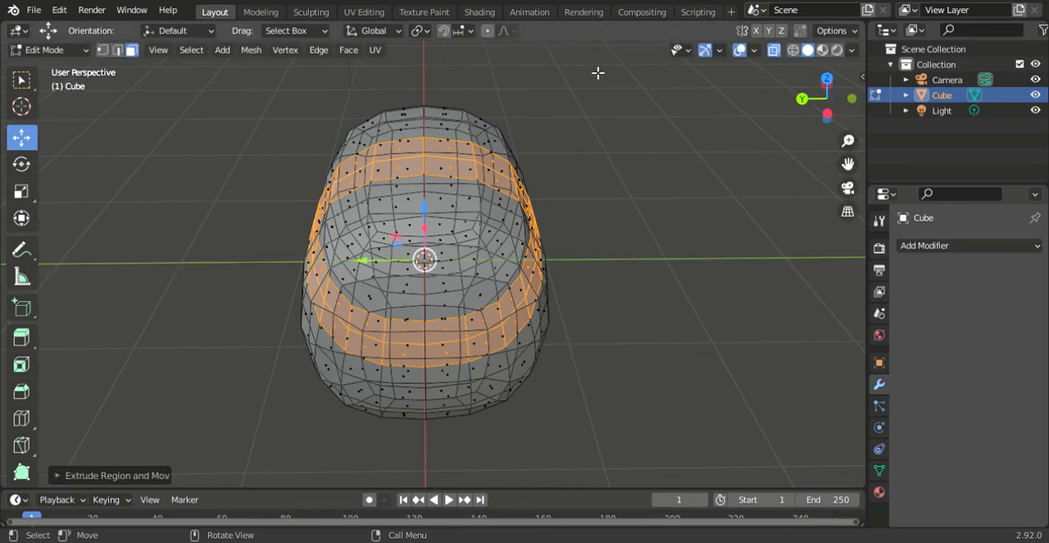
mouse_move(590, 124)
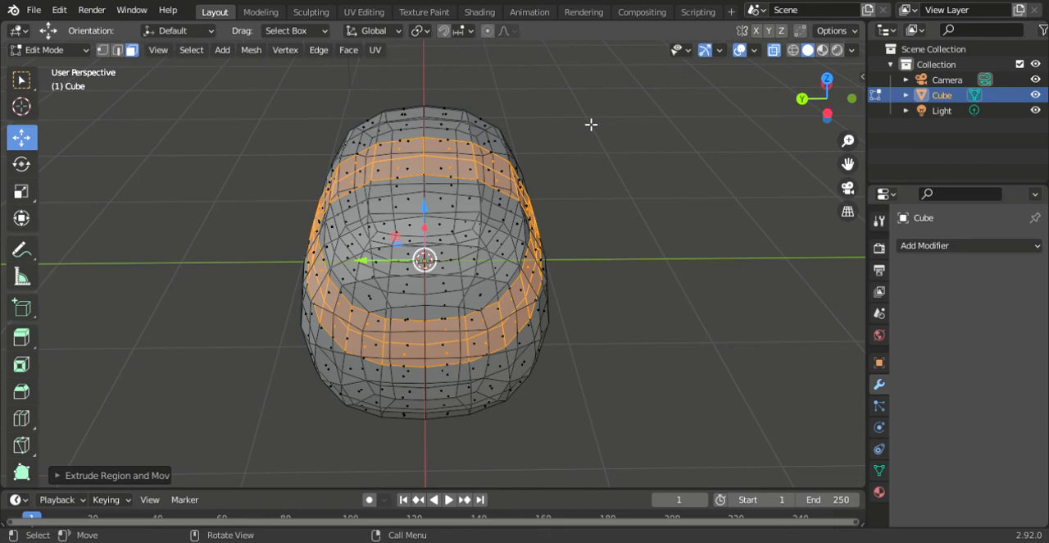
key(s)
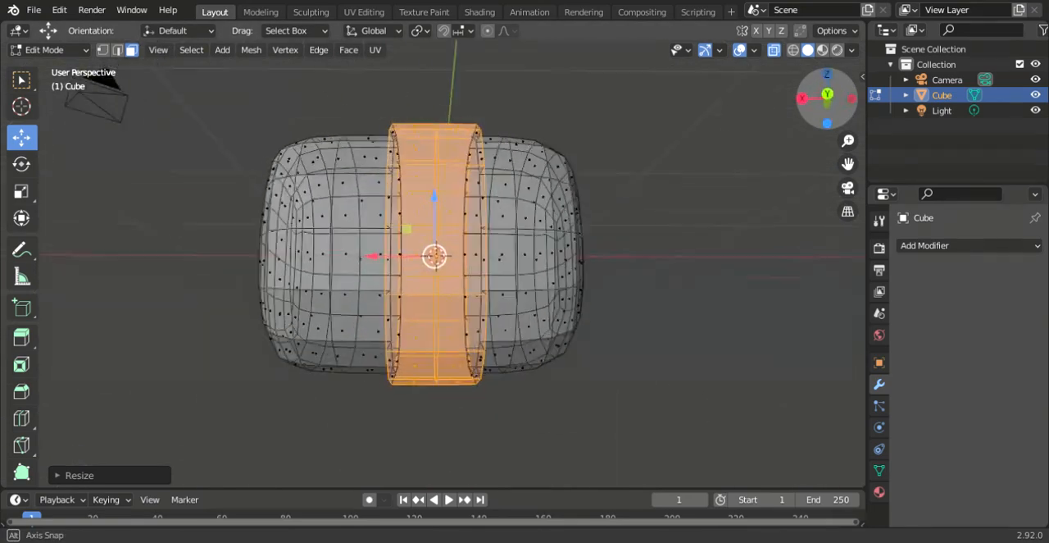
- Return to Object Mode and apply Shade Flat to the whole object
key(Tab)
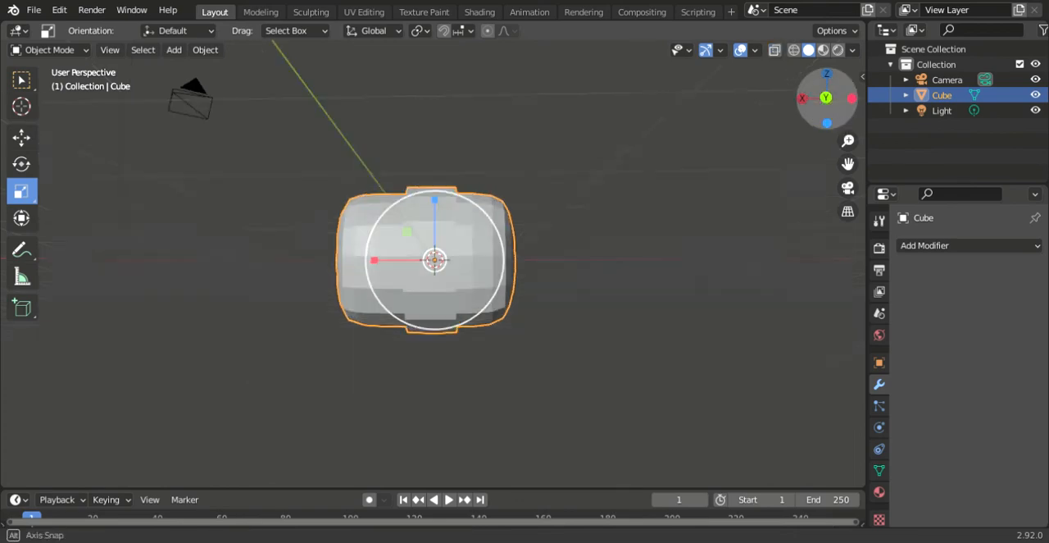
right_click(434, 259)
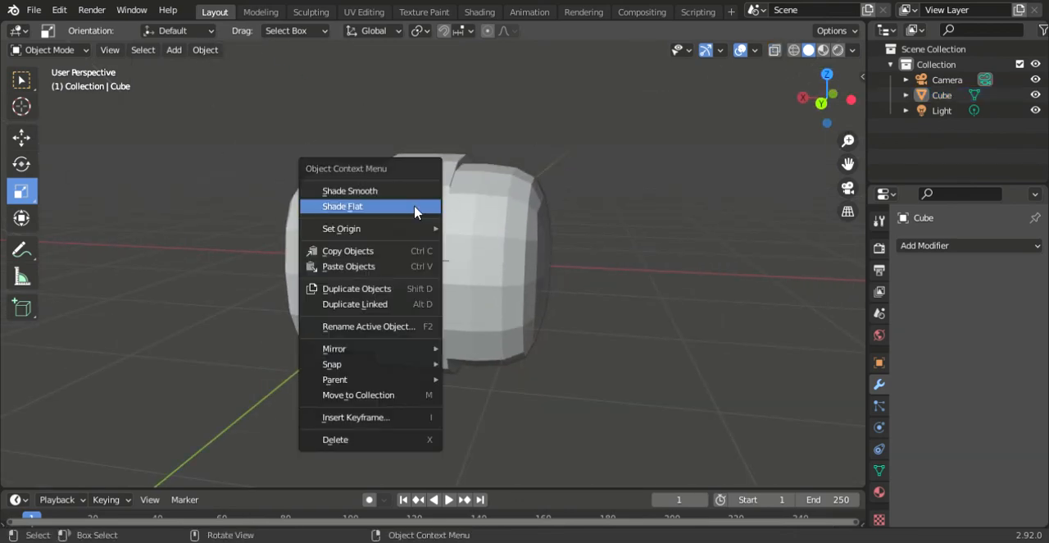
click(349, 190)
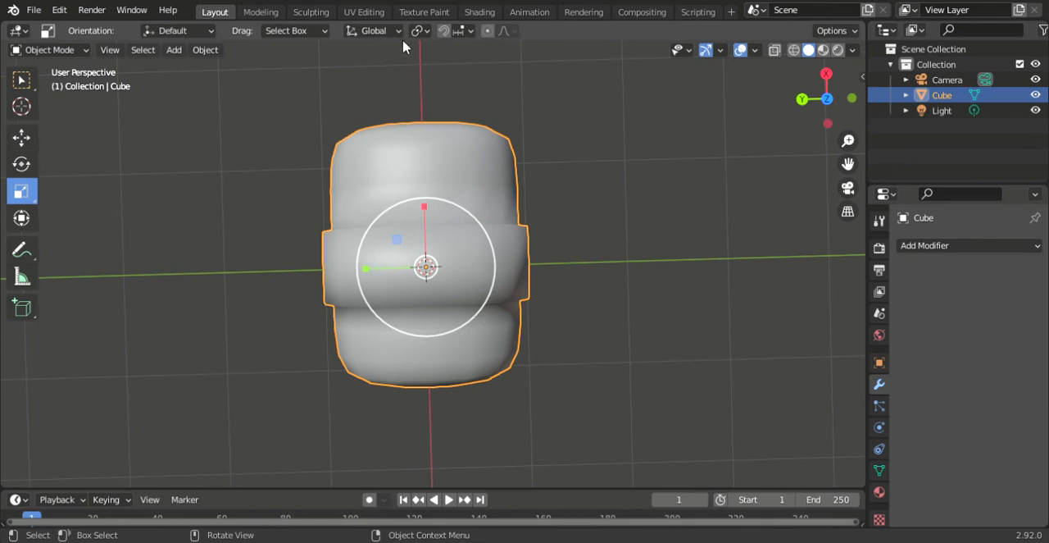
mouse_move(531, 261)
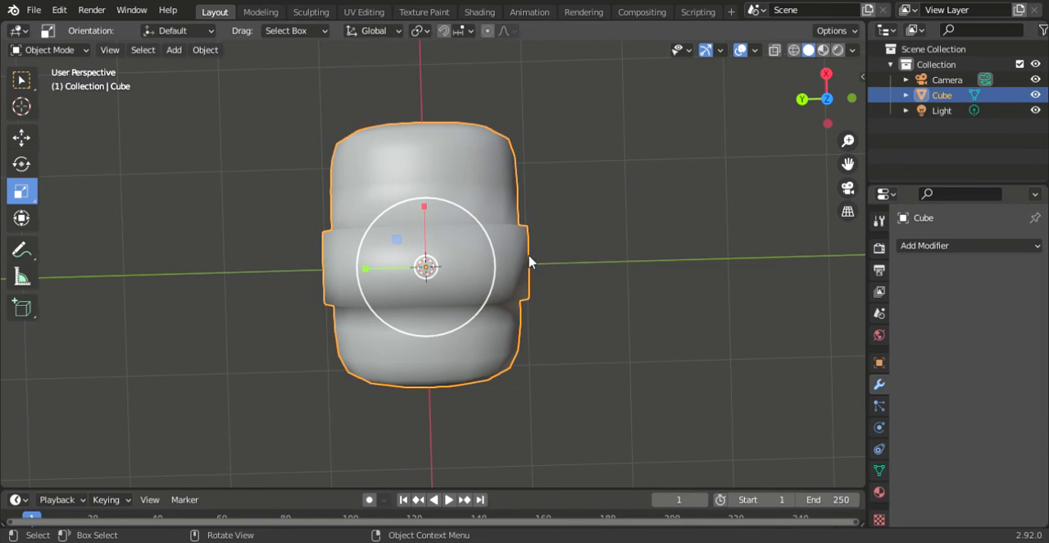
mouse_move(425, 243)
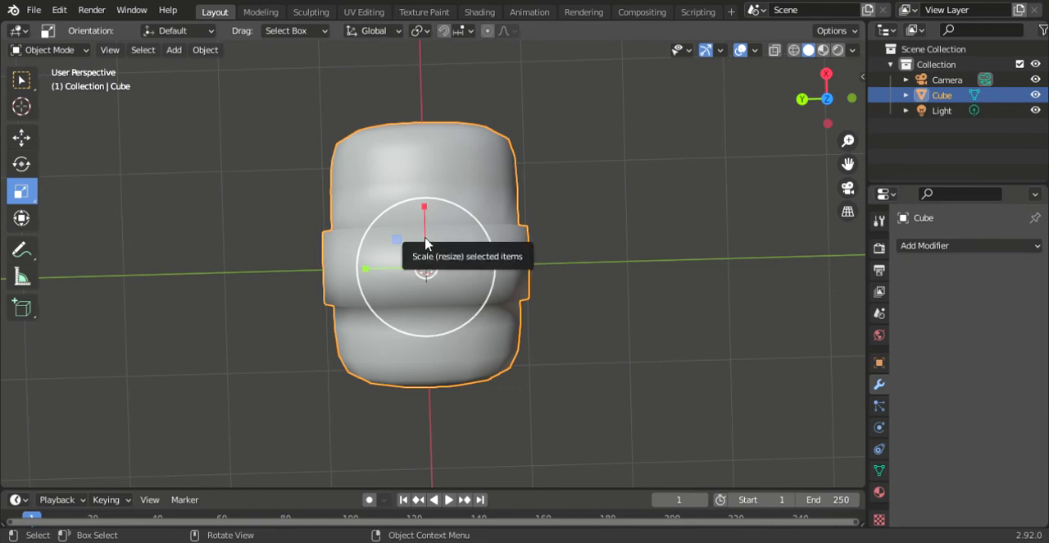